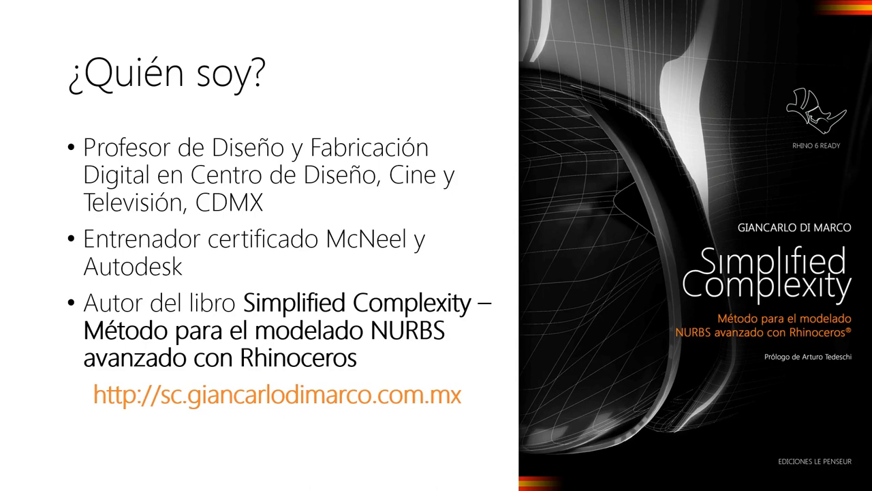
Zoom the Grasshopper canvas onto the 3D Boundary Region component with its Brep and Toggle inputs.
{"action": "key", "text": "right"}
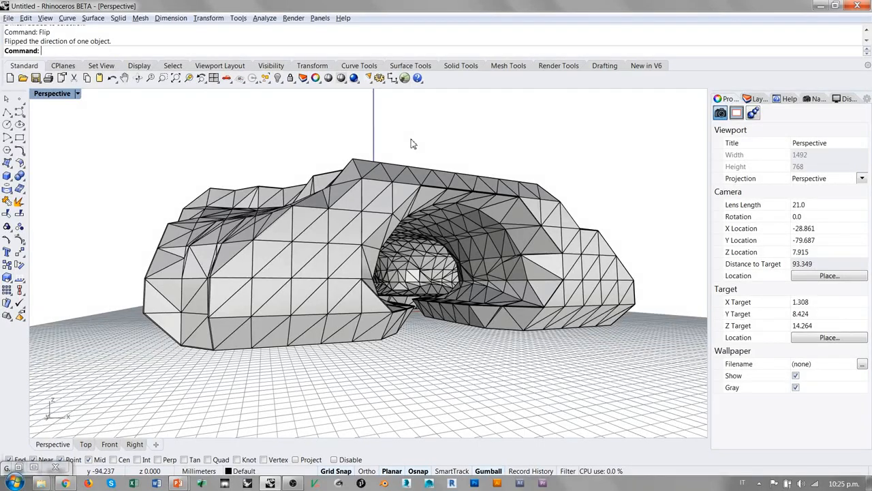
{"action": "mouse_move", "coordinate": [443, 203]}
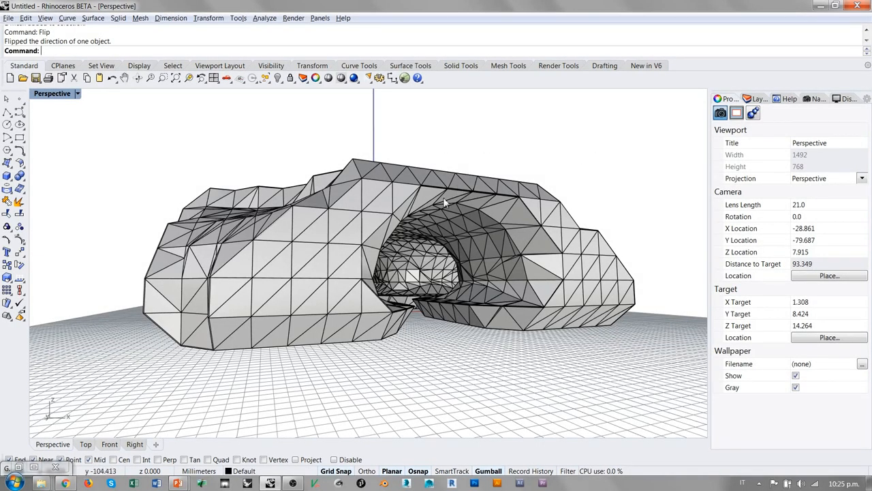
{"action": "mouse_move", "coordinate": [597, 197]}
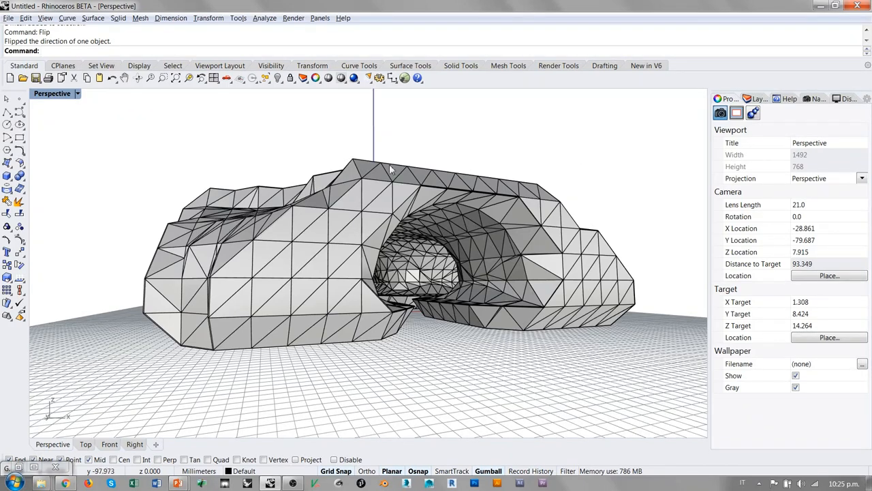
{"action": "mouse_move", "coordinate": [389, 244]}
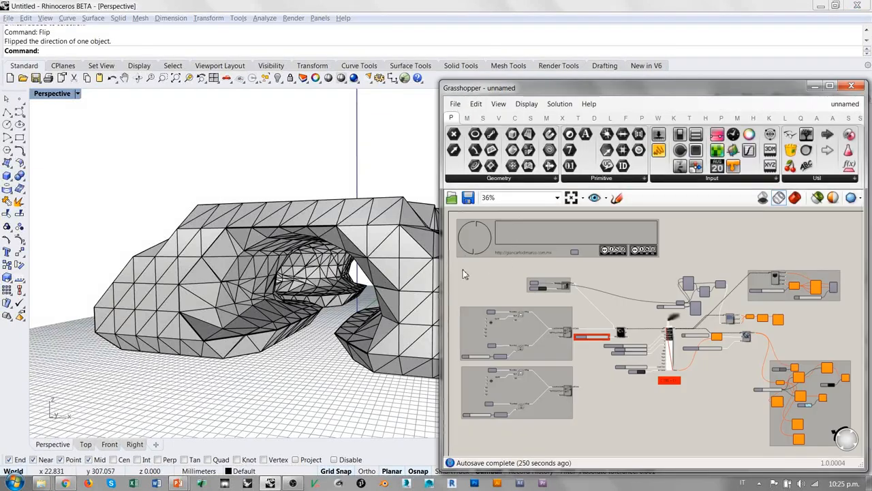
{"action": "mouse_move", "coordinate": [594, 288]}
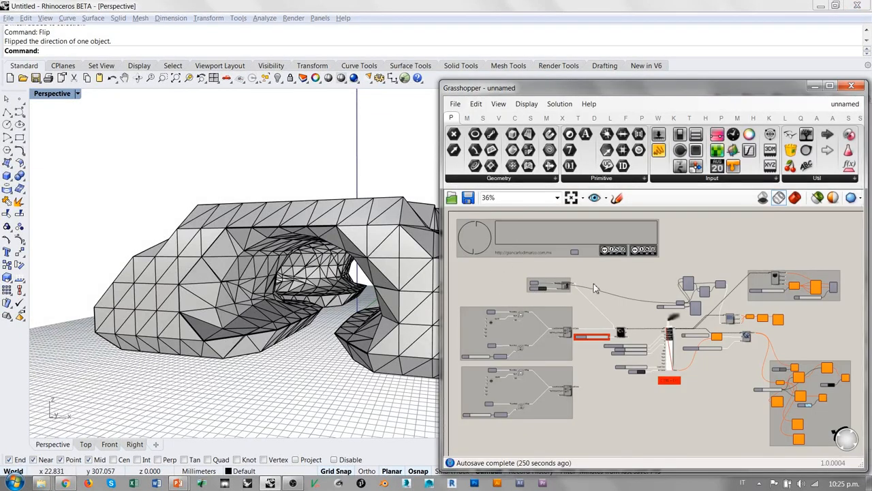
{"action": "mouse_move", "coordinate": [611, 314]}
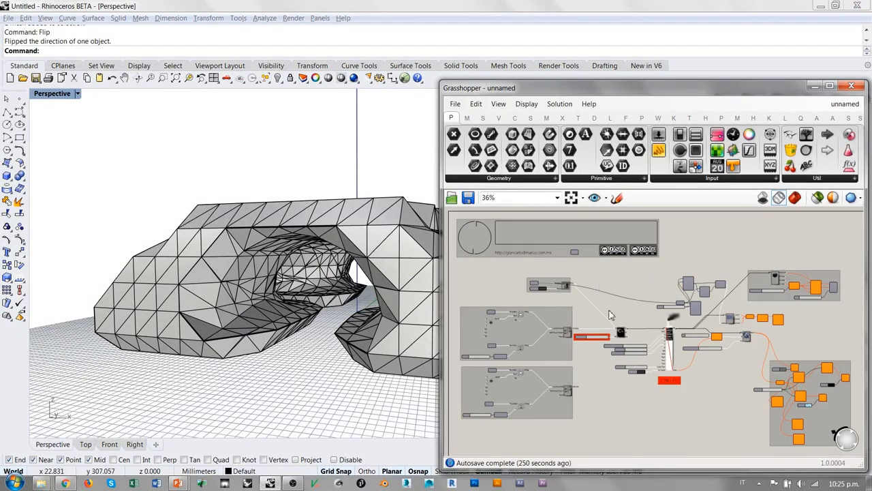
{"action": "mouse_move", "coordinate": [523, 283]}
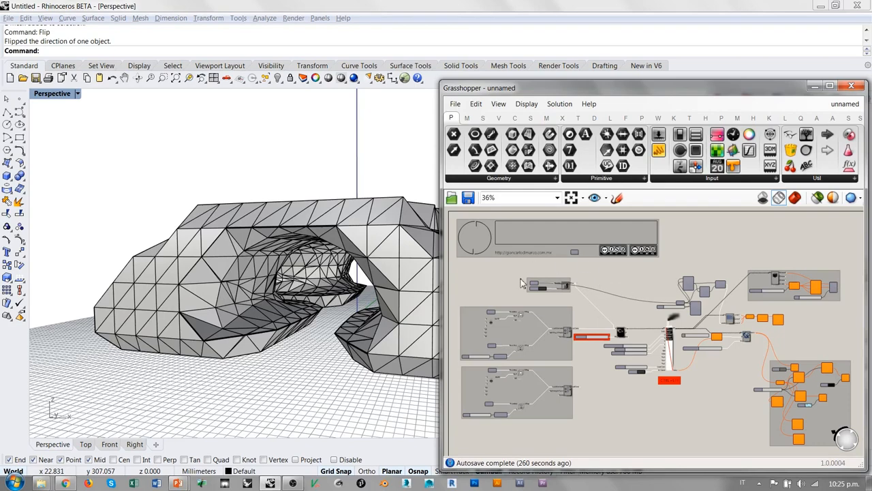
{"action": "scroll", "scroll_direction": "up", "scroll_amount": 3}
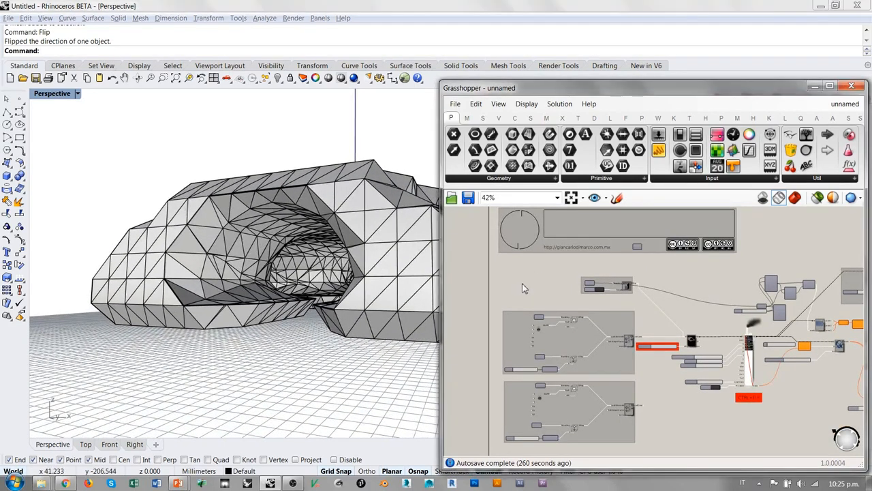
{"action": "scroll", "scroll_direction": "up", "scroll_amount": 3}
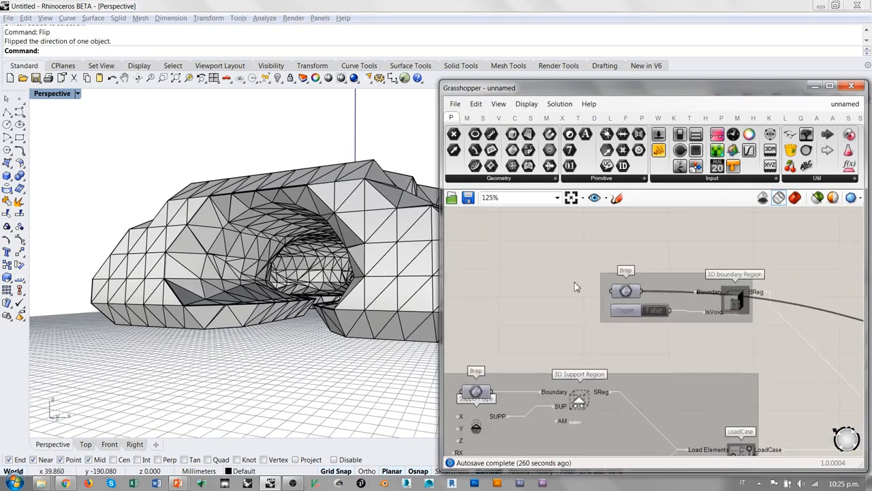
{"action": "scroll", "scroll_direction": "up", "scroll_amount": 3}
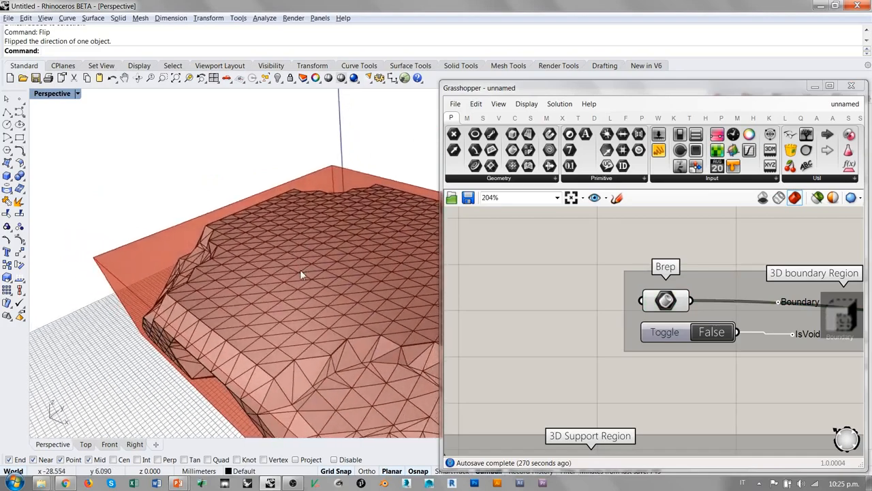
{"action": "left_click_drag", "start_coordinate": [300, 272], "coordinate": [412, 221]}
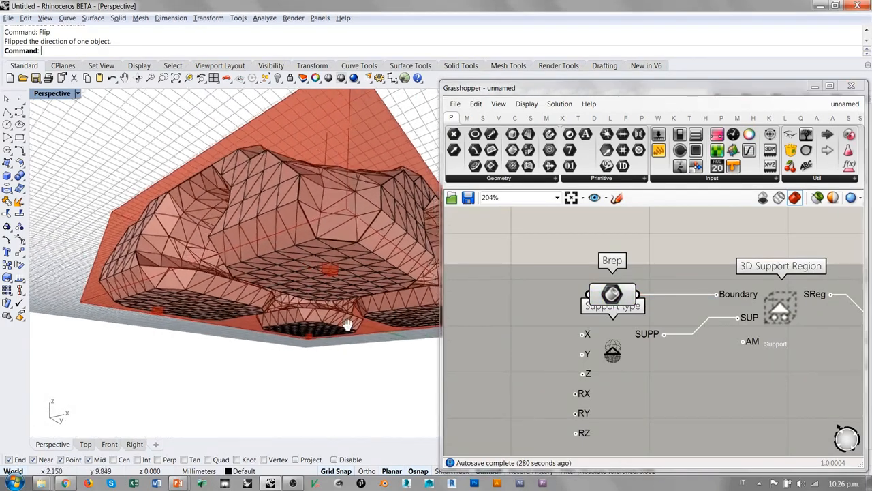
{"action": "left_click_drag", "start_coordinate": [347, 324], "coordinate": [287, 351]}
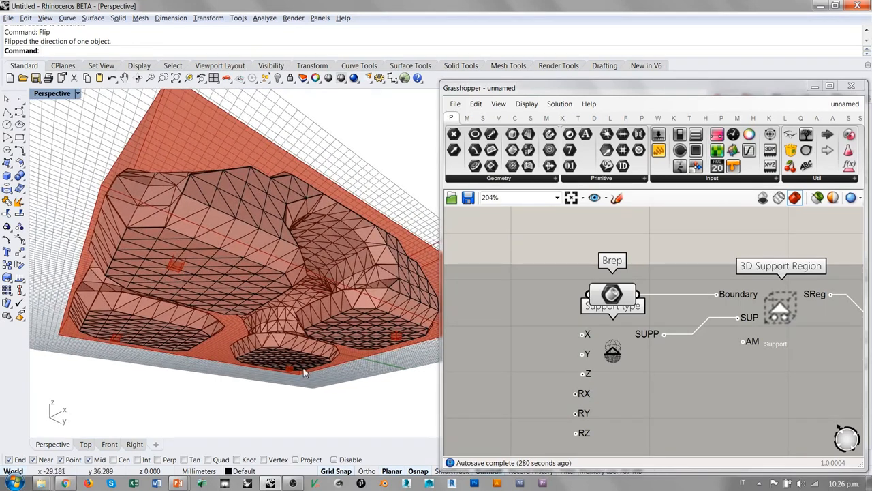
{"action": "scroll", "scroll_direction": "down", "scroll_amount": 3}
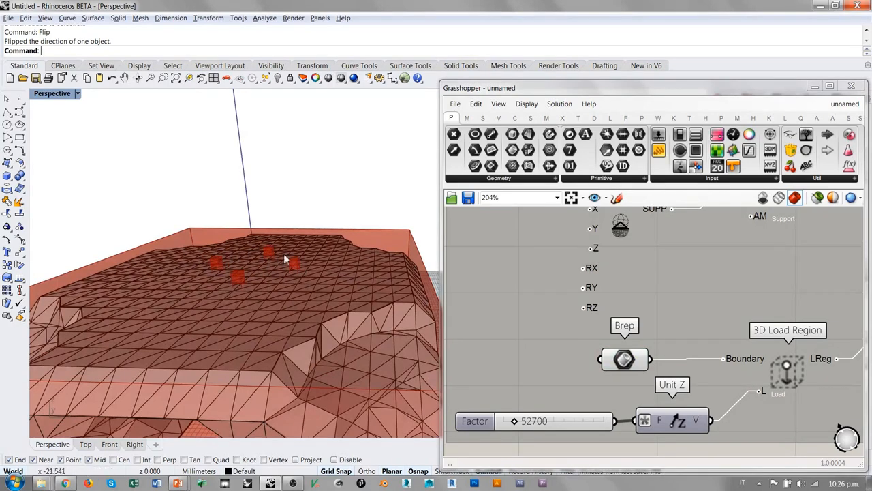
{"action": "left_click_drag", "start_coordinate": [272, 258], "coordinate": [275, 239]}
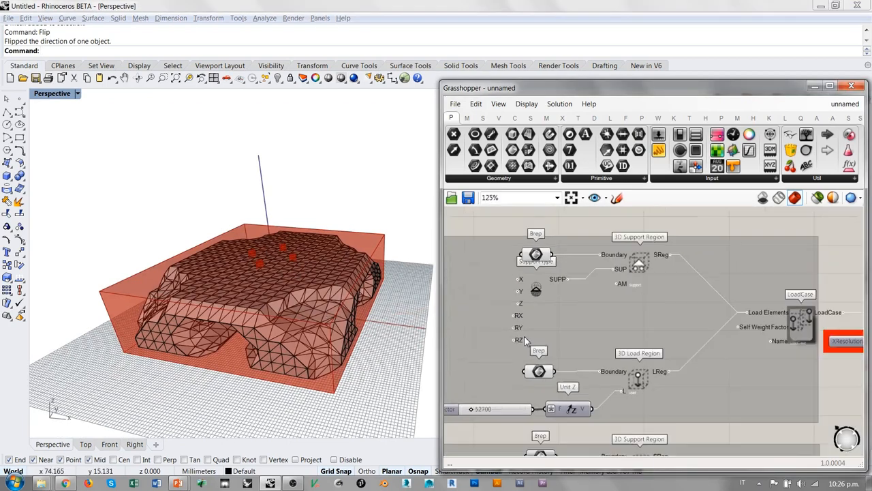
{"action": "scroll", "scroll_direction": "down", "scroll_amount": 3}
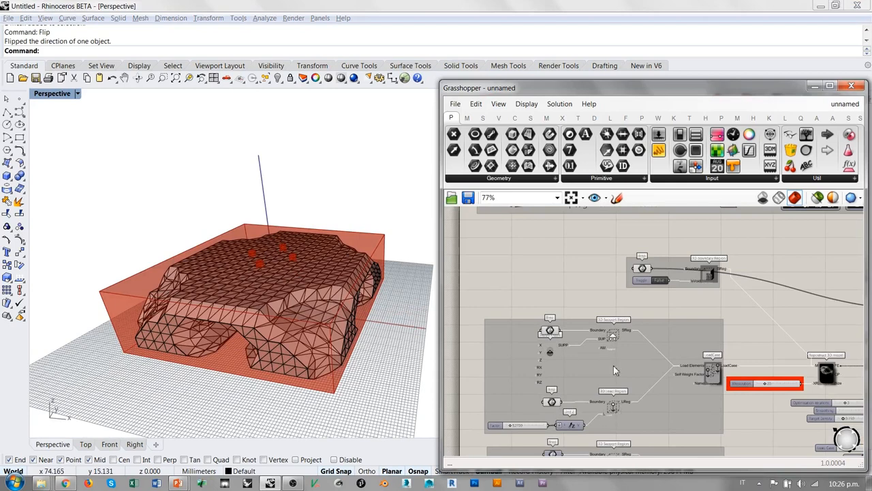
{"action": "mouse_move", "coordinate": [387, 273]}
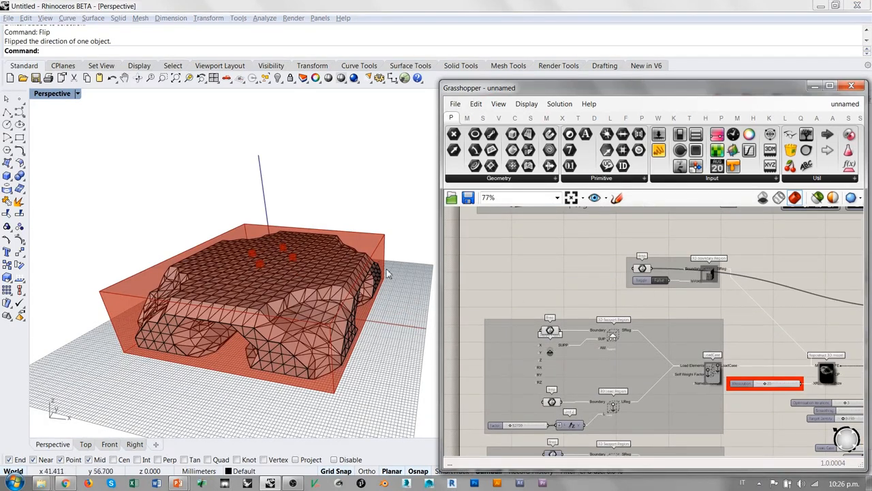
{"action": "mouse_move", "coordinate": [395, 287]}
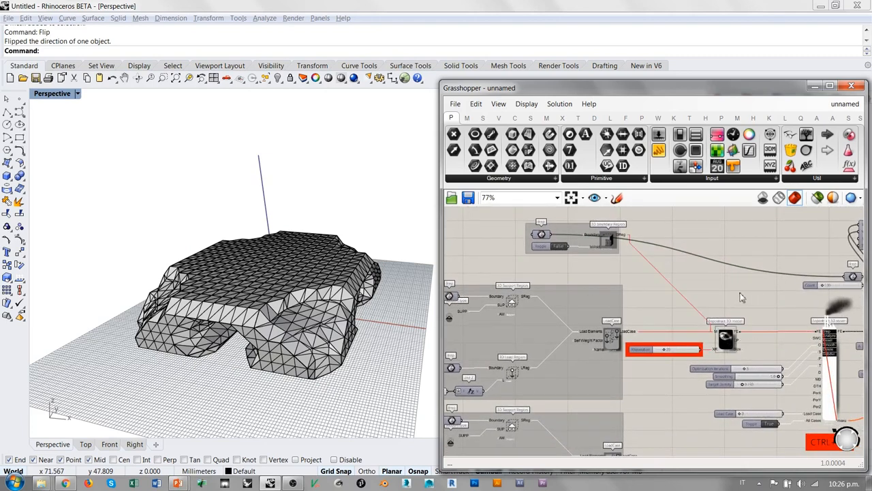
{"action": "scroll", "scroll_direction": "up", "scroll_amount": 3}
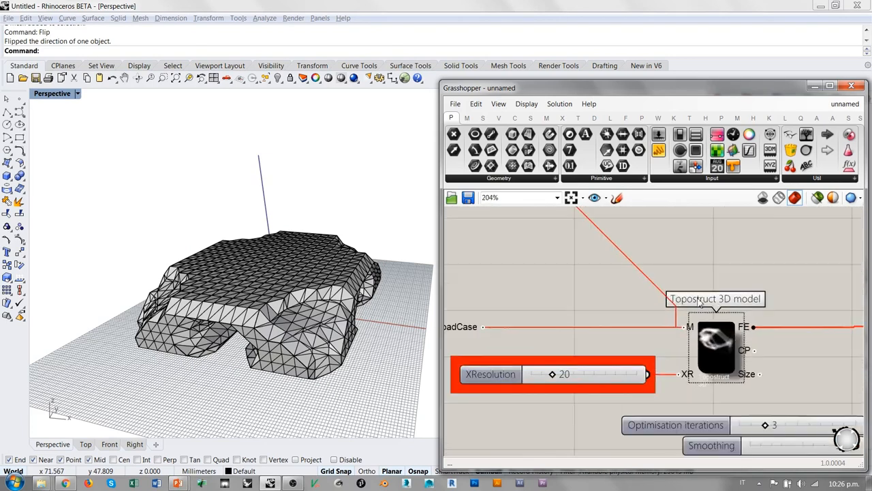
{"action": "mouse_move", "coordinate": [719, 343]}
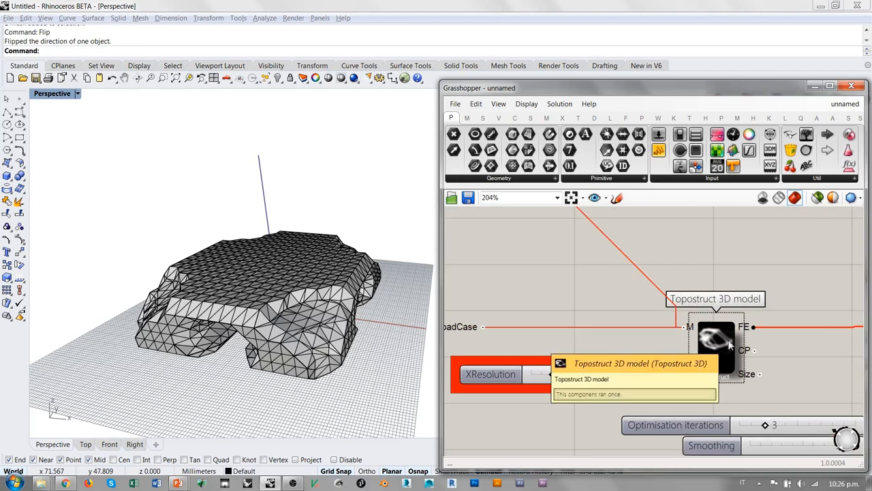
{"action": "scroll", "scroll_direction": "down", "scroll_amount": 3}
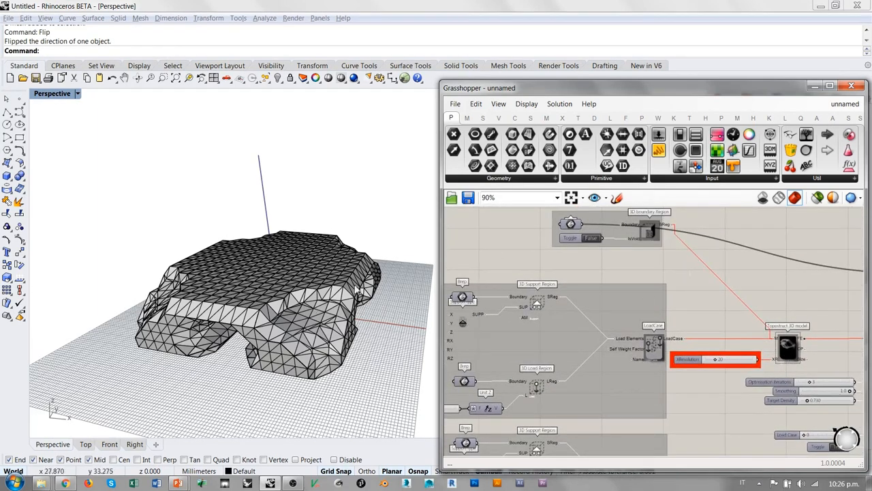
{"action": "mouse_move", "coordinate": [264, 256]}
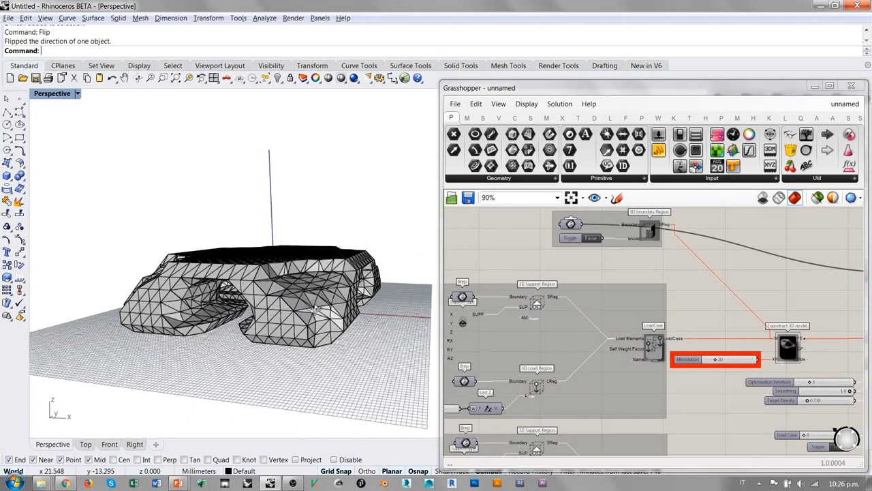
{"action": "left_click", "coordinate": [499, 117]}
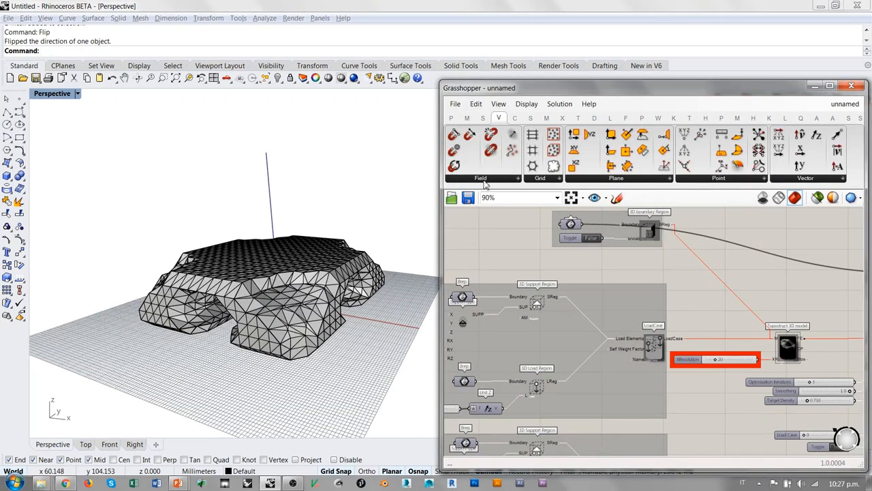
{"action": "mouse_move", "coordinate": [490, 150]}
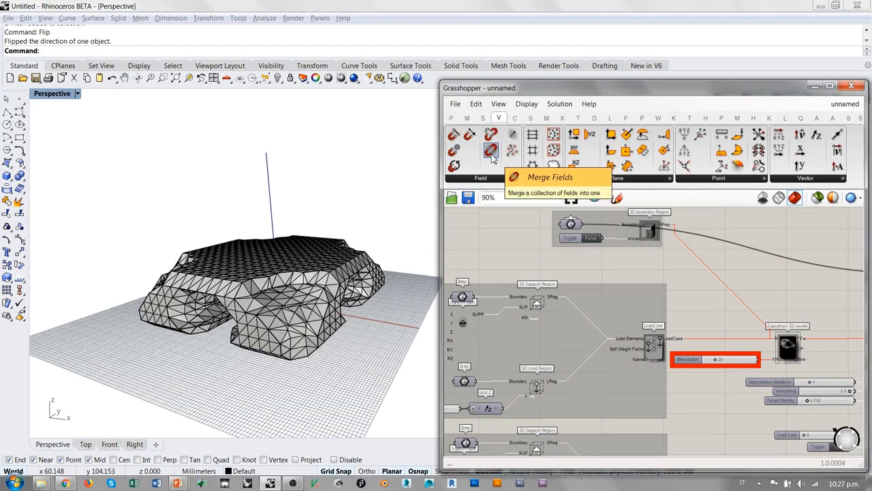
{"action": "mouse_move", "coordinate": [502, 248]}
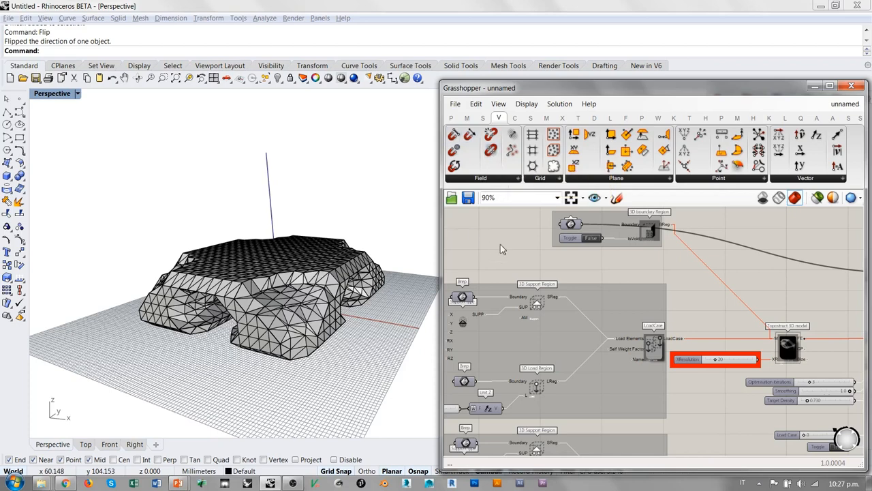
{"action": "mouse_move", "coordinate": [497, 218]}
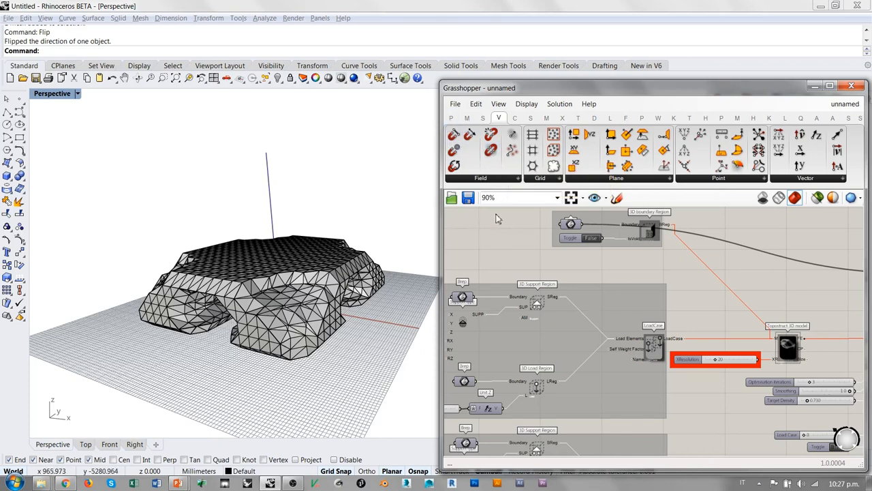
{"action": "left_click", "coordinate": [450, 117]}
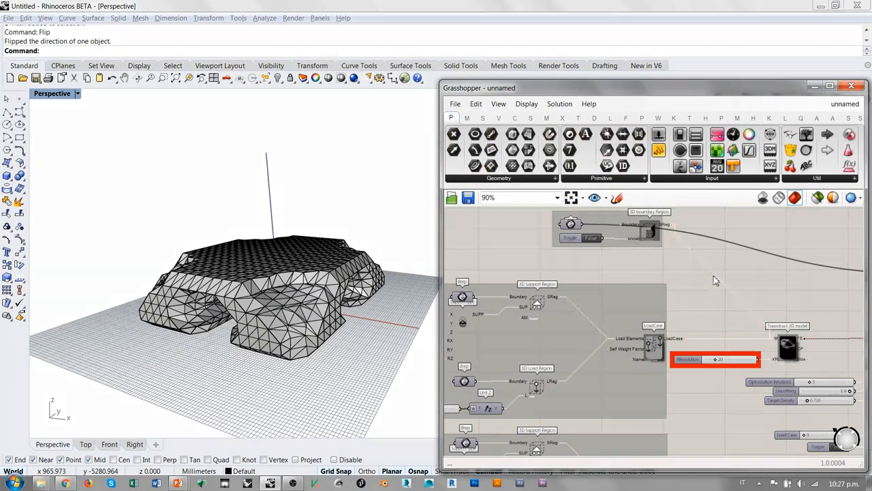
{"action": "mouse_move", "coordinate": [793, 297]}
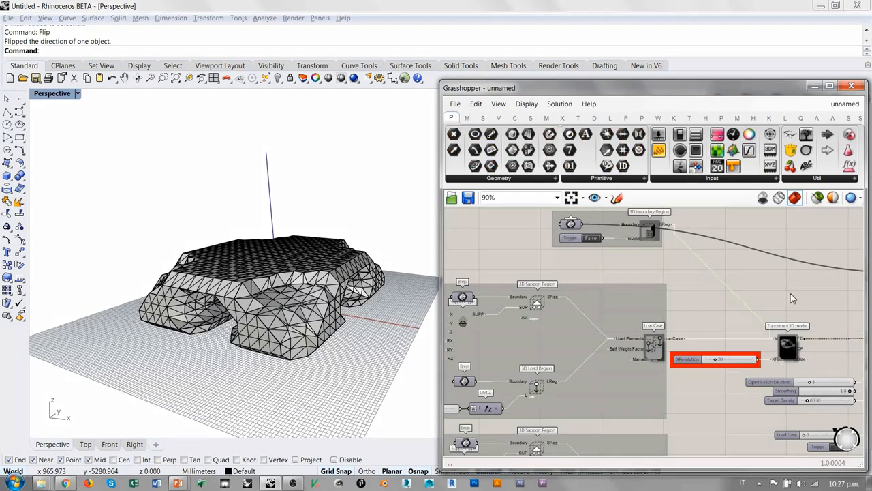
{"action": "mouse_move", "coordinate": [639, 255]}
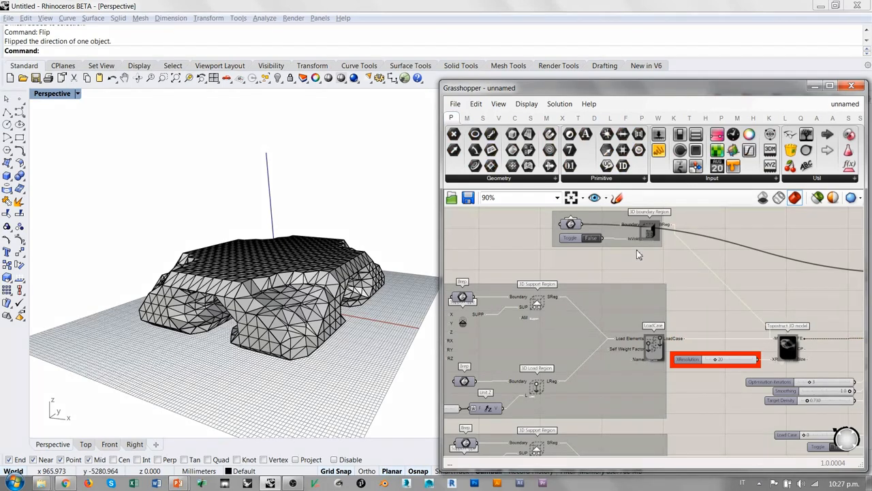
{"action": "mouse_move", "coordinate": [653, 328]}
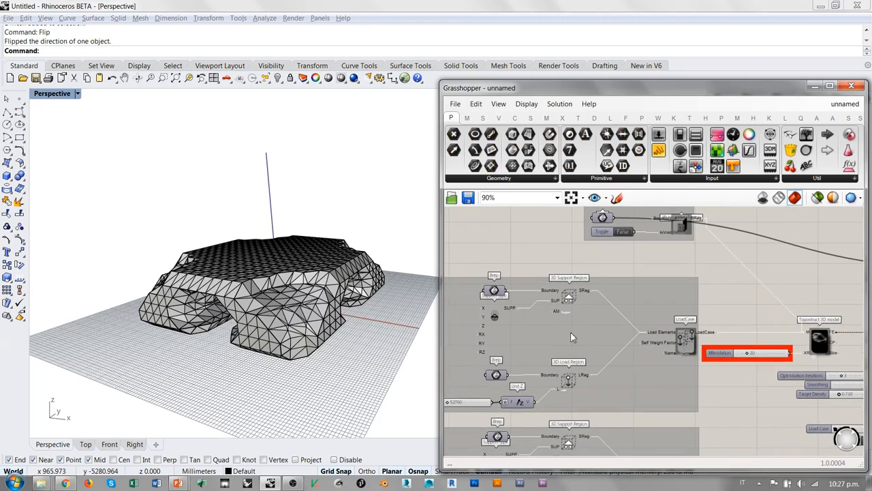
{"action": "mouse_move", "coordinate": [287, 279]}
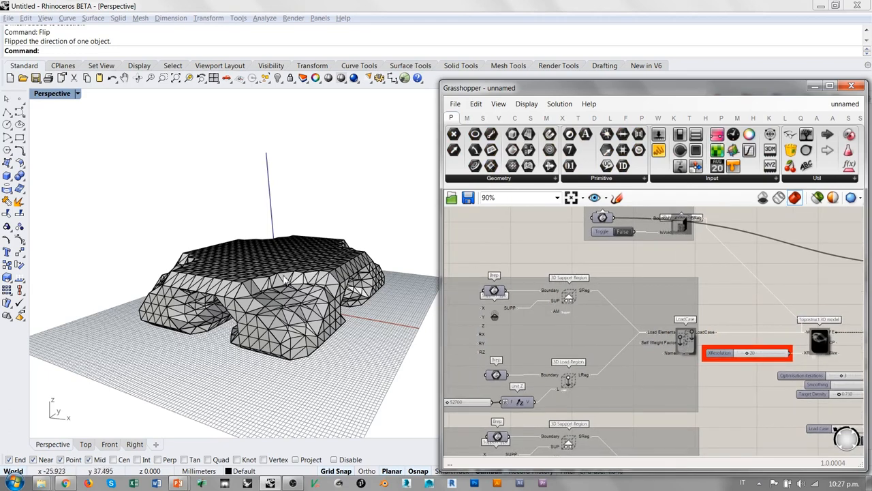
{"action": "mouse_move", "coordinate": [458, 256]}
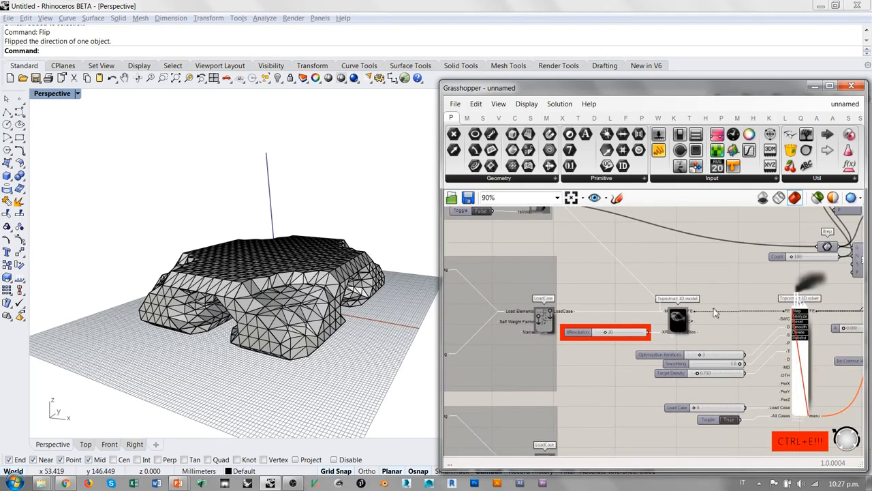
{"action": "mouse_move", "coordinate": [679, 320]}
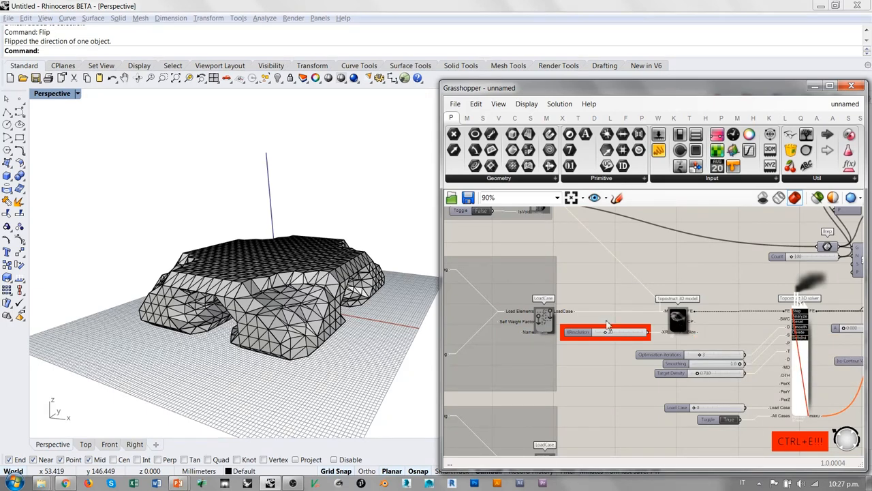
{"action": "mouse_move", "coordinate": [722, 308]}
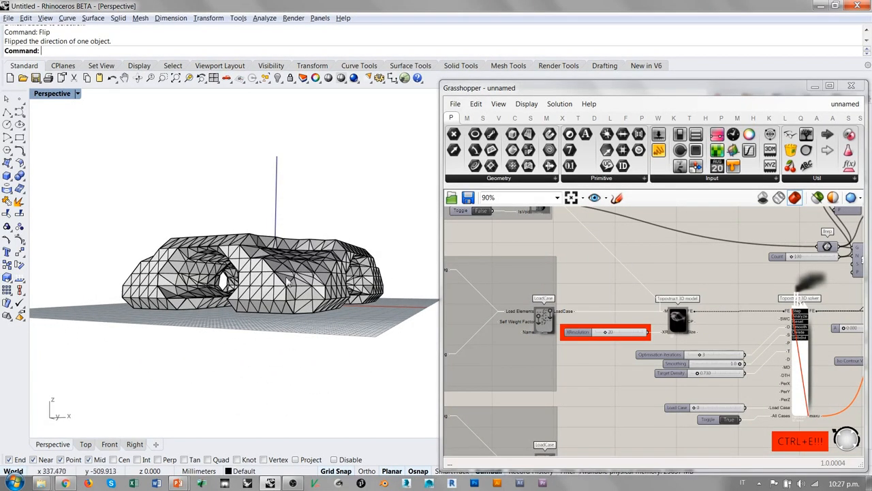
{"action": "mouse_move", "coordinate": [607, 271]}
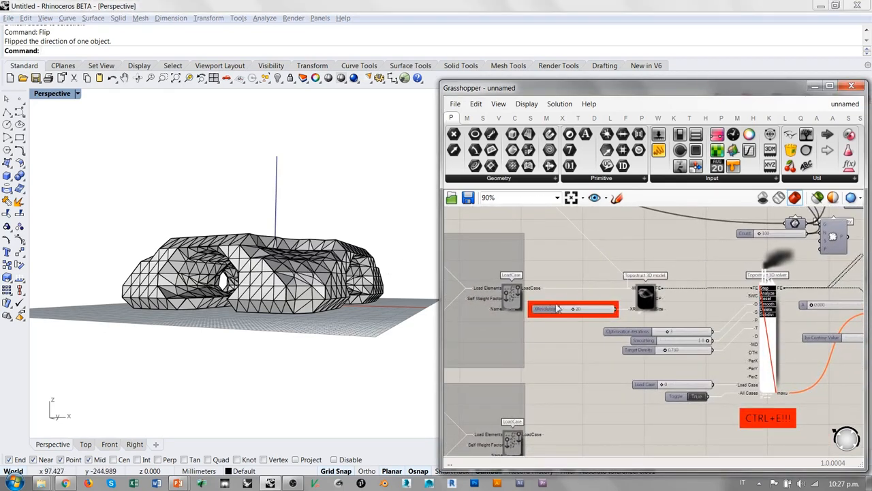
{"action": "mouse_move", "coordinate": [461, 257]}
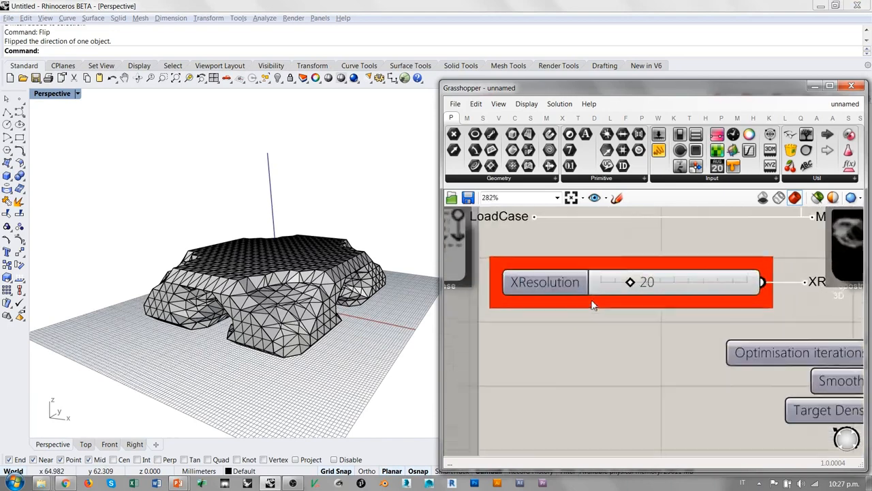
{"action": "scroll", "scroll_direction": "up", "scroll_amount": 3}
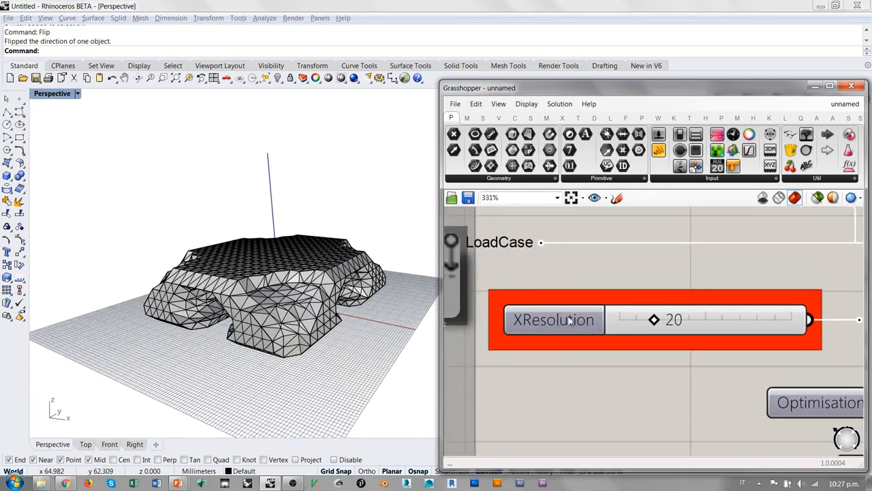
{"action": "mouse_move", "coordinate": [712, 327]}
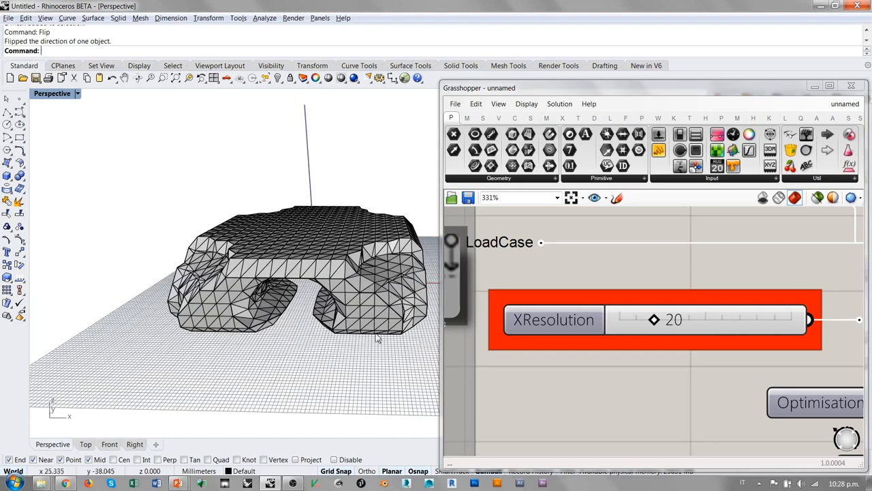
{"action": "mouse_move", "coordinate": [540, 286]}
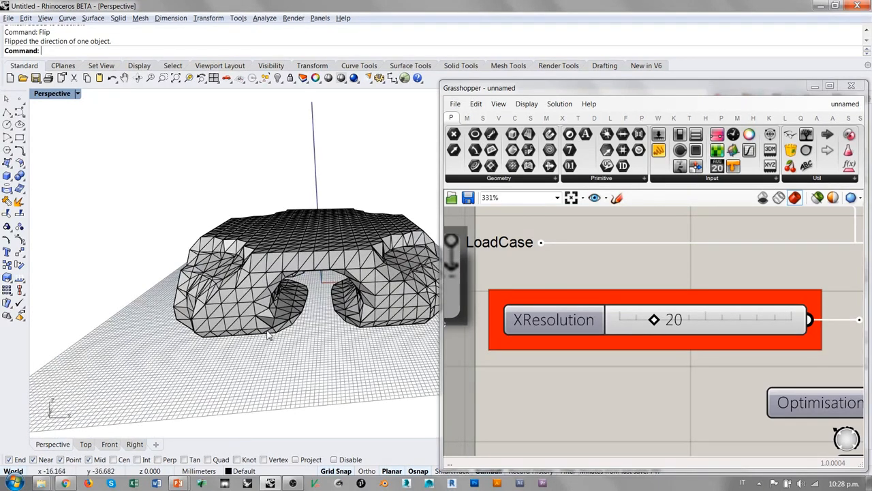
{"action": "mouse_move", "coordinate": [327, 332]}
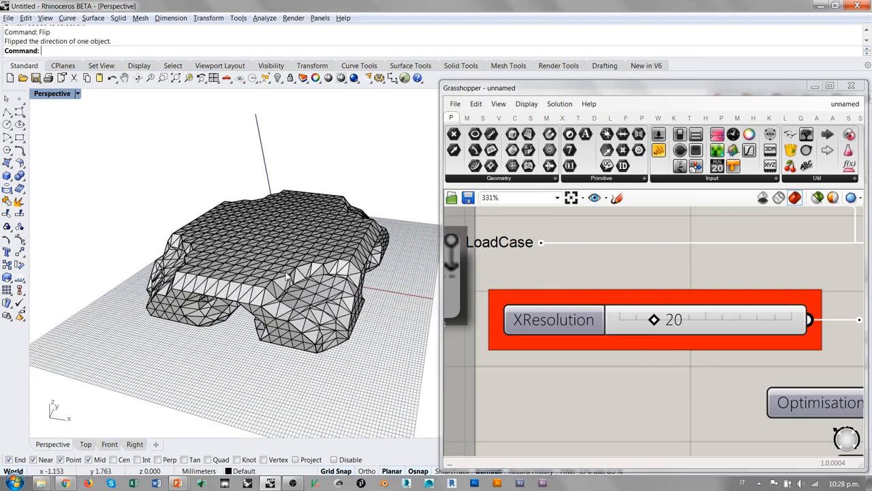
{"action": "mouse_move", "coordinate": [592, 340]}
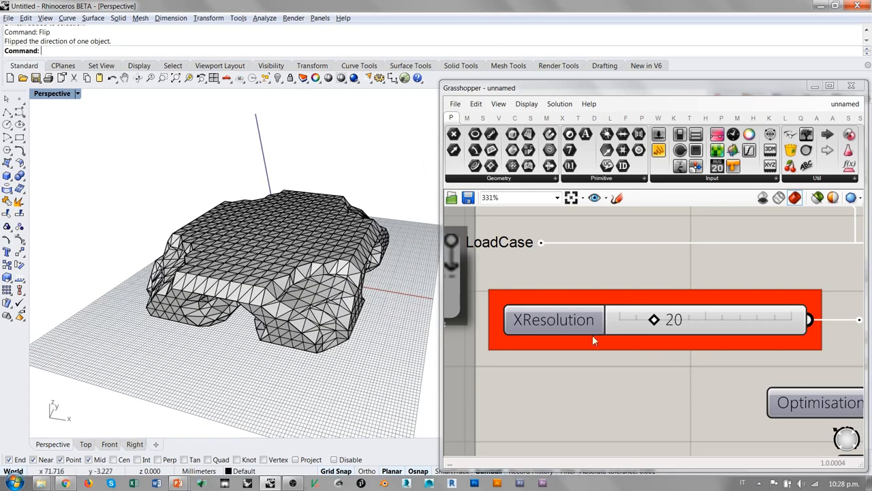
{"action": "scroll", "scroll_direction": "down", "scroll_amount": 3}
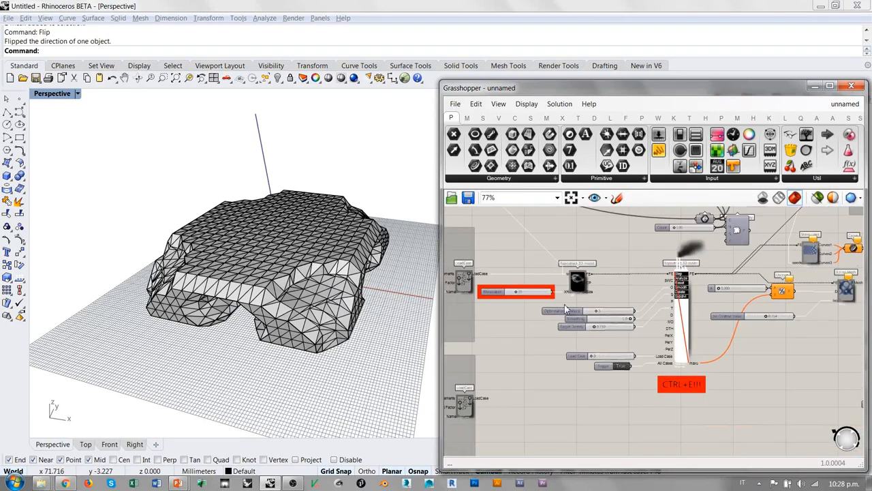
{"action": "scroll", "scroll_direction": "down", "scroll_amount": 3}
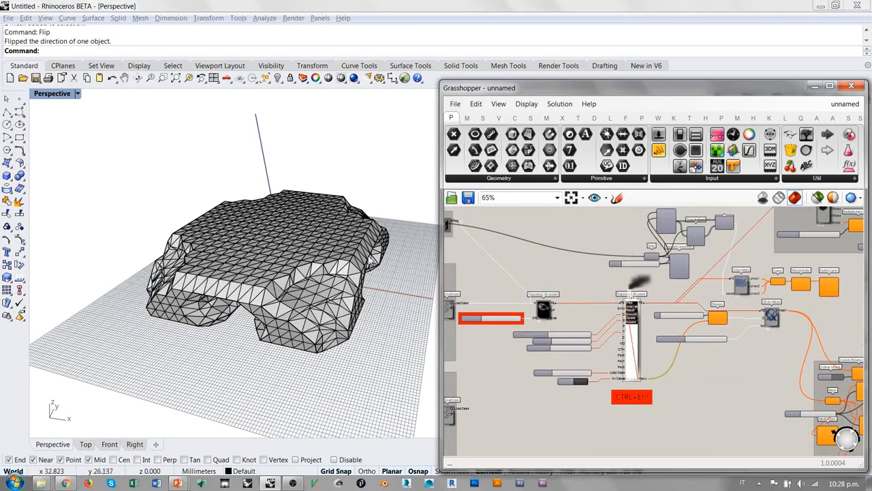
Delete the two baked meshes so only the live Topostruct preview remains in Rhino.
{"action": "key", "text": "Delete"}
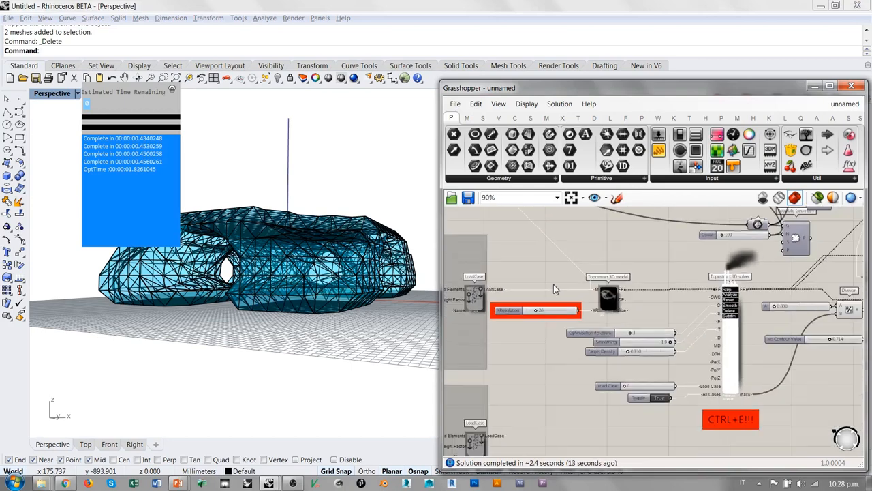
{"action": "scroll", "scroll_direction": "down", "scroll_amount": 3}
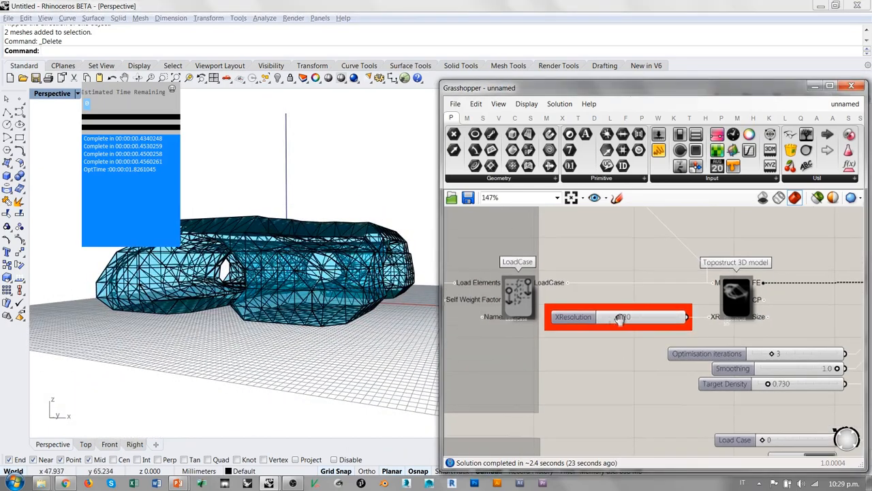
Set the XResolution slider value to 30 and let the solution rerun.
{"action": "scroll", "scroll_direction": "up", "scroll_amount": 3}
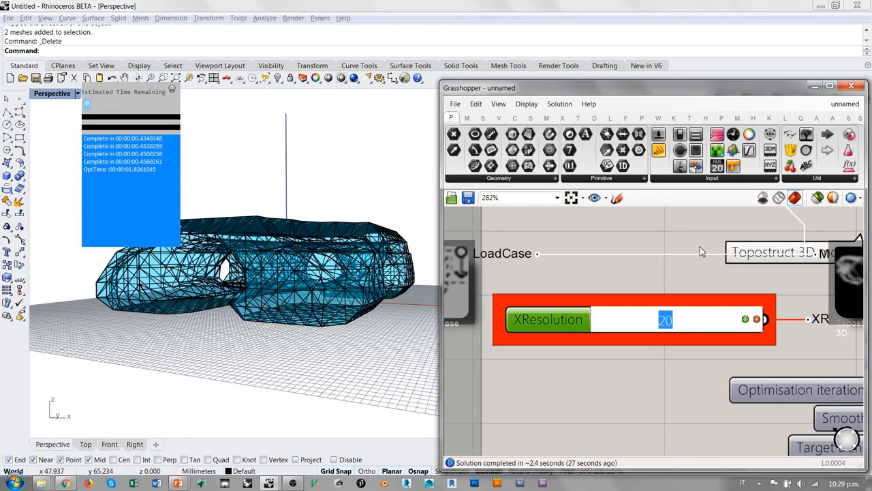
{"action": "type", "text": "30"}
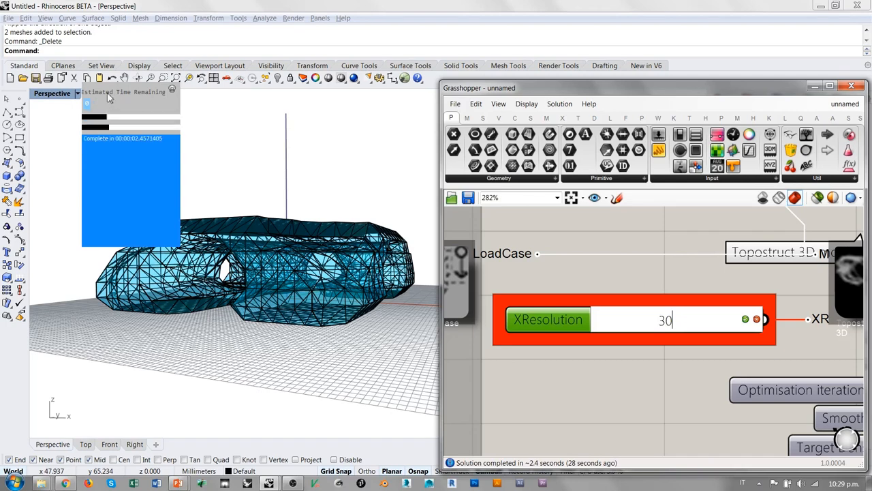
{"action": "left_click", "coordinate": [678, 319]}
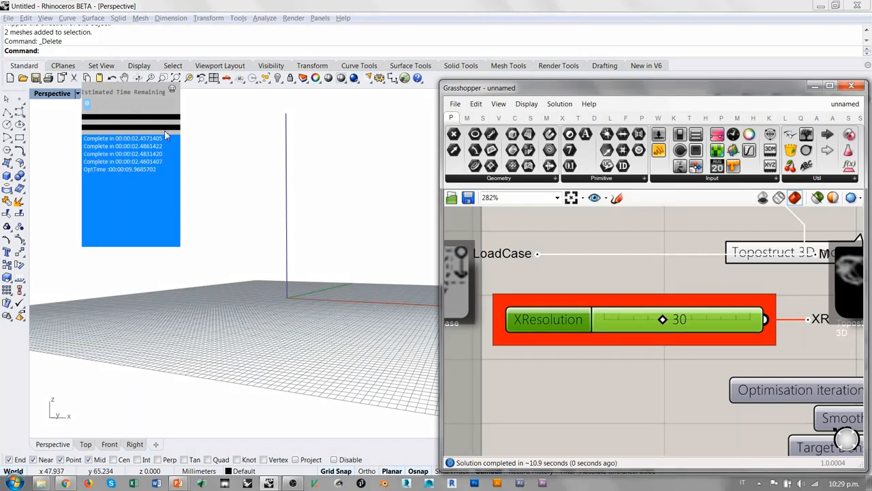
Pan the canvas to the 3D Iso Mesh output panel to check the result.
{"action": "scroll", "scroll_direction": "down", "scroll_amount": 3}
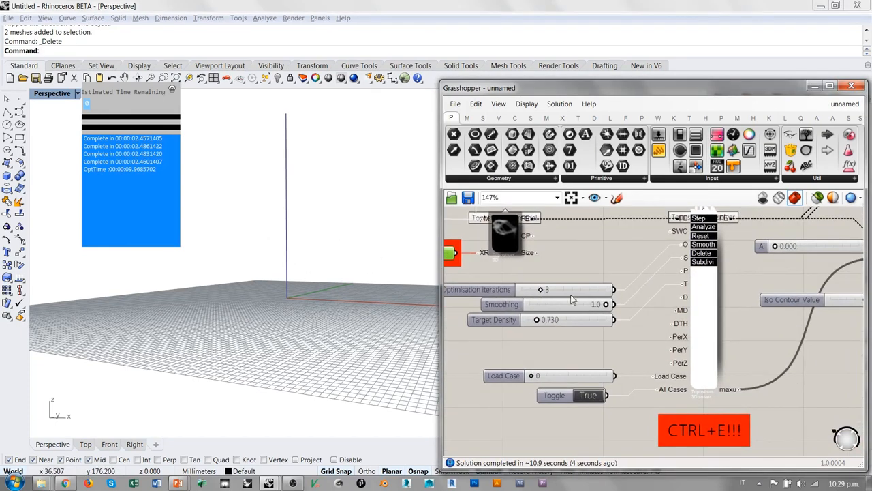
{"action": "scroll", "scroll_direction": "down", "scroll_amount": 3}
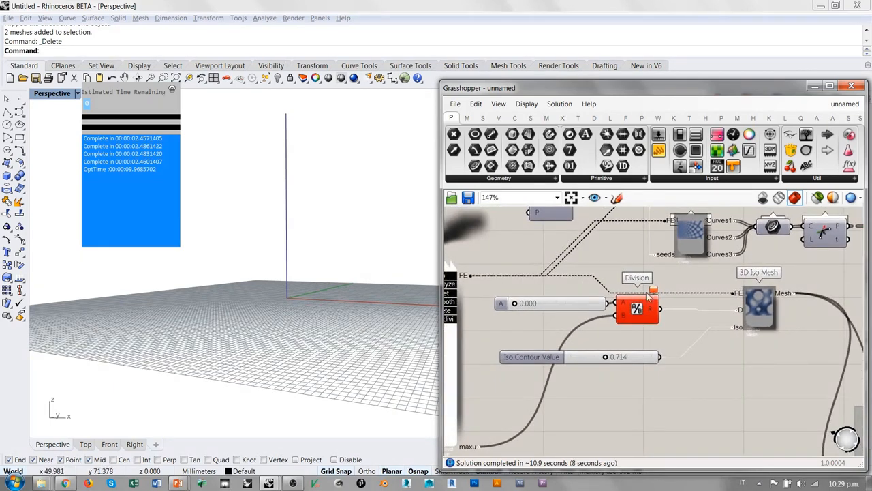
{"action": "scroll", "scroll_direction": "up", "scroll_amount": 3}
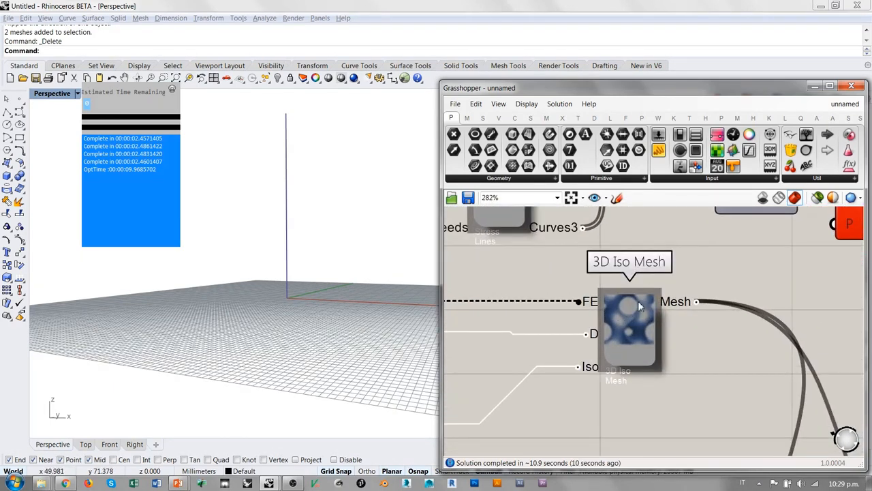
{"action": "mouse_move", "coordinate": [624, 315]}
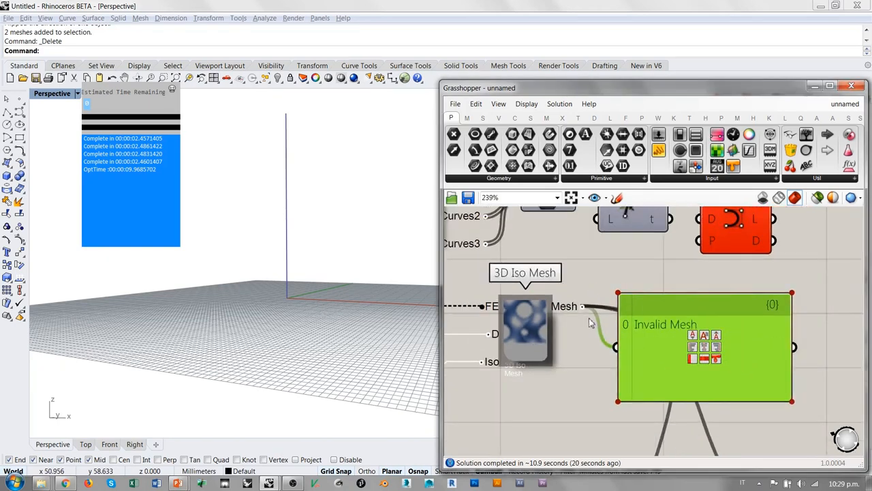
{"action": "mouse_move", "coordinate": [665, 336]}
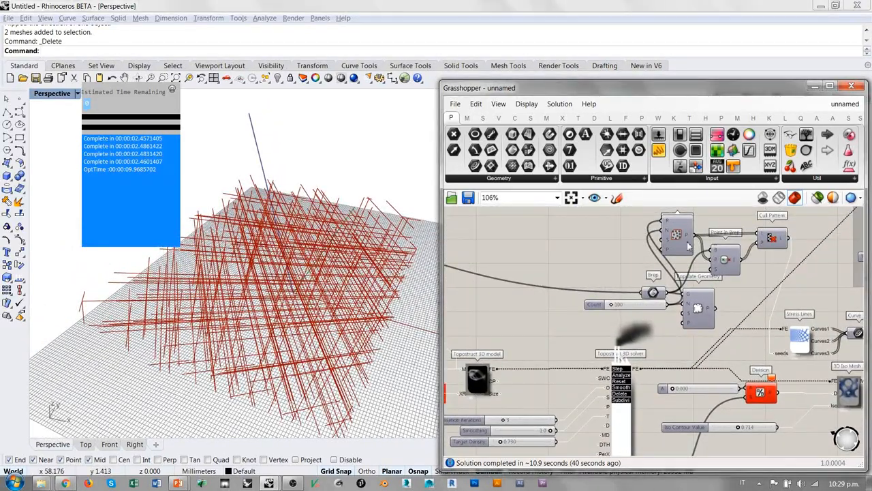
{"action": "mouse_move", "coordinate": [801, 341]}
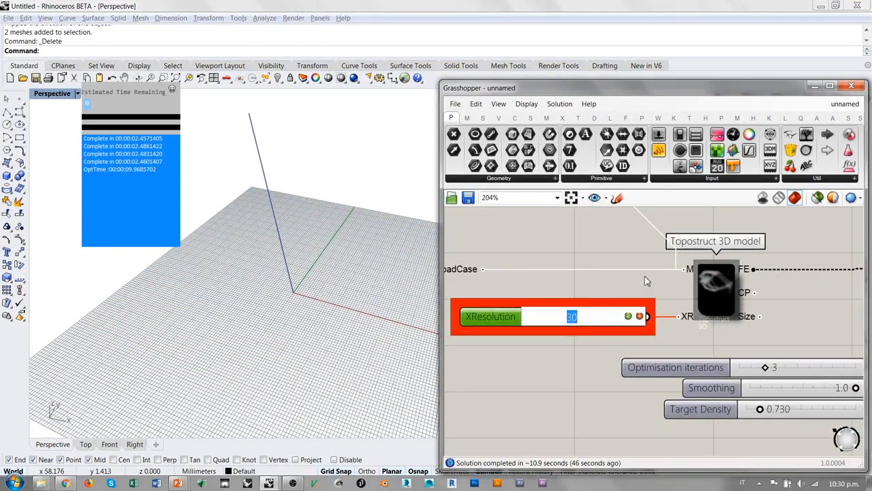
Set XResolution to 50 so Millipede recomputes a much denser mesh.
{"action": "type", "text": "50"}
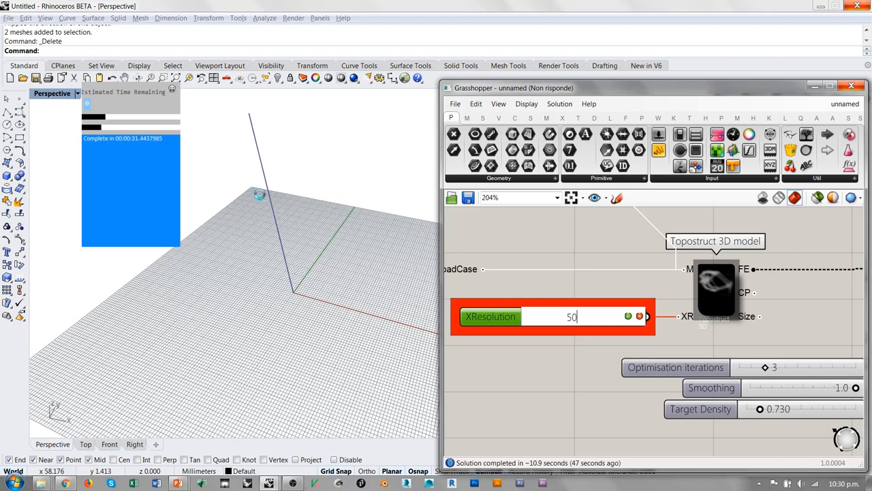
{"action": "mouse_move", "coordinate": [226, 149]}
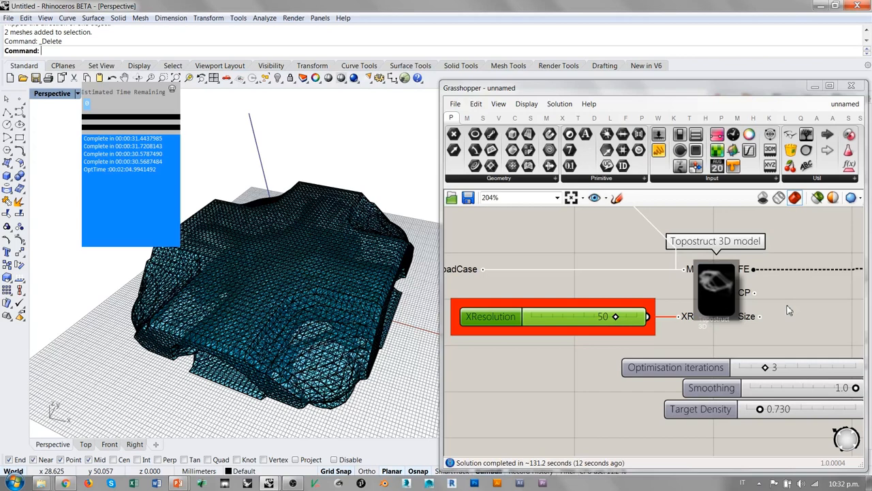
{"action": "mouse_move", "coordinate": [338, 325]}
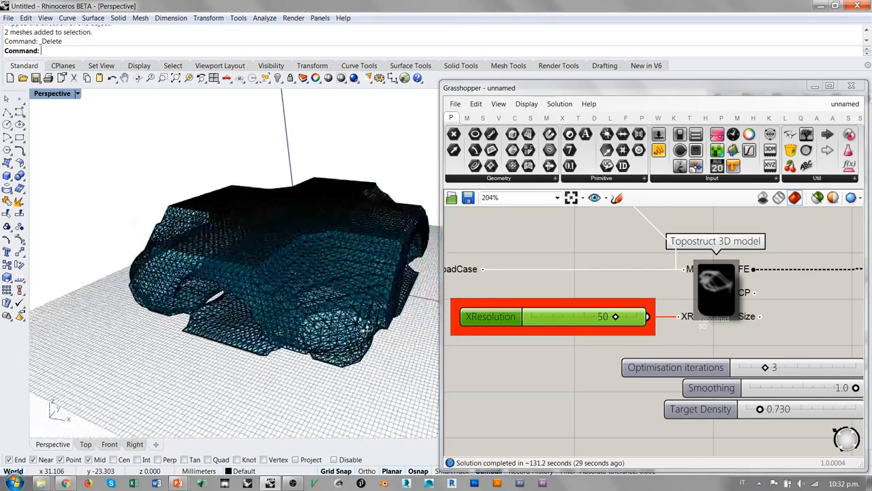
{"action": "left_click_drag", "start_coordinate": [273, 272], "coordinate": [231, 313]}
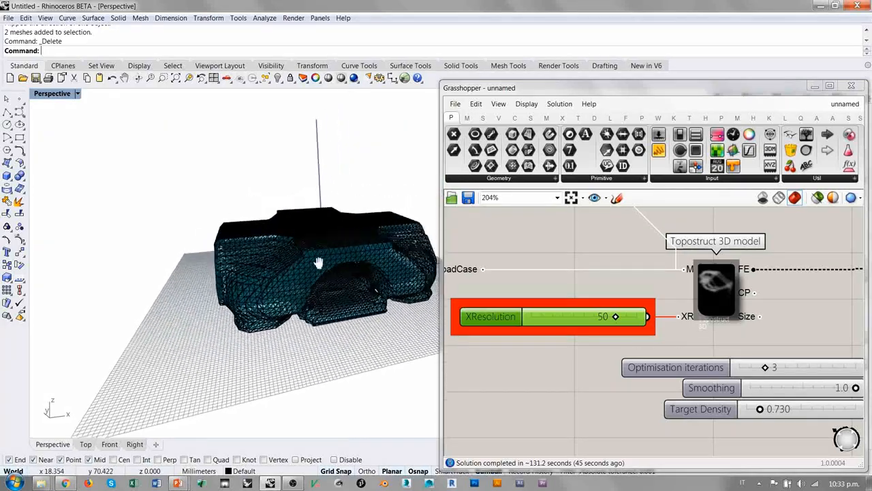
{"action": "left_click_drag", "start_coordinate": [327, 272], "coordinate": [293, 279]}
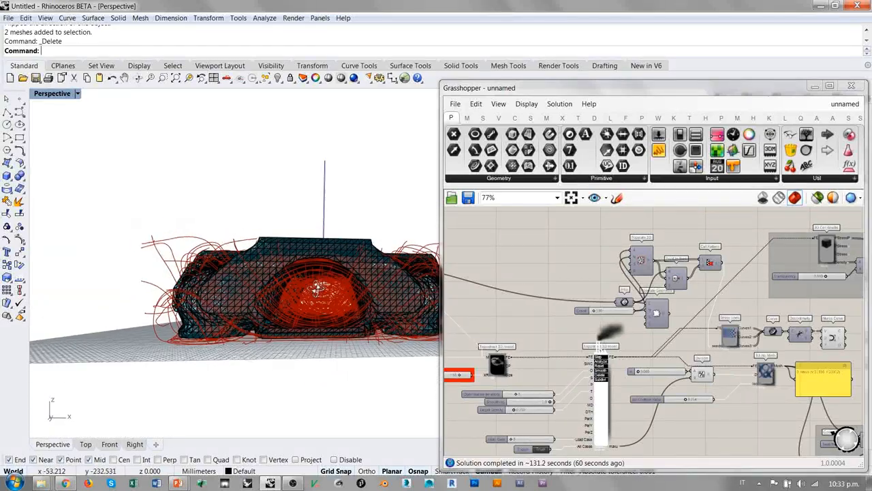
{"action": "mouse_move", "coordinate": [367, 302]}
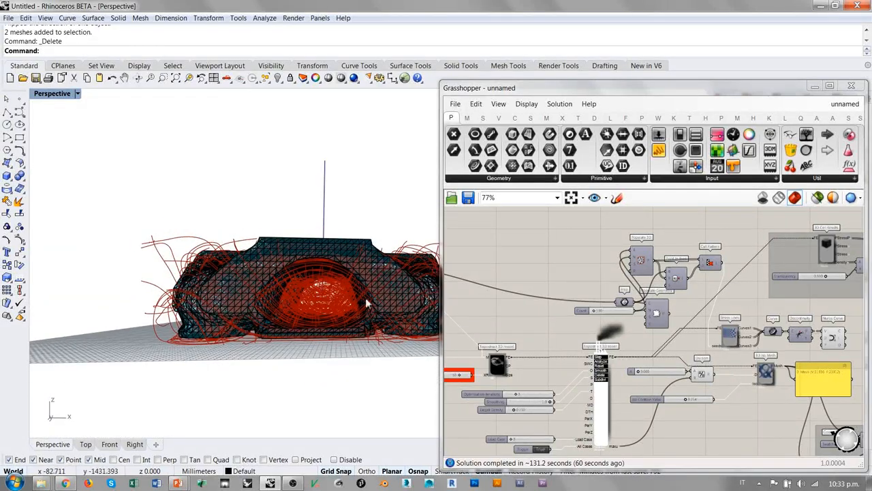
{"action": "mouse_move", "coordinate": [251, 280]}
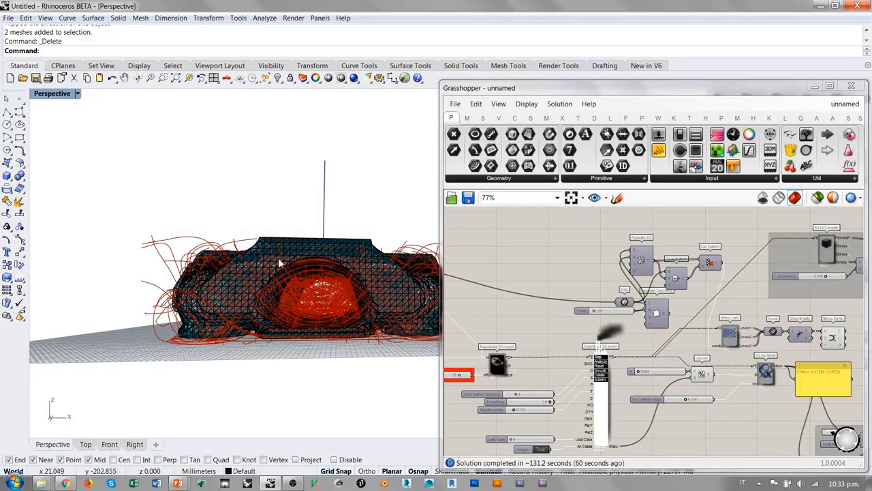
Drag the Iso Contour Value from 0.714 to about 0.764, orbiting to inspect the thinner mesh.
{"action": "left_click_drag", "start_coordinate": [279, 262], "coordinate": [330, 293]}
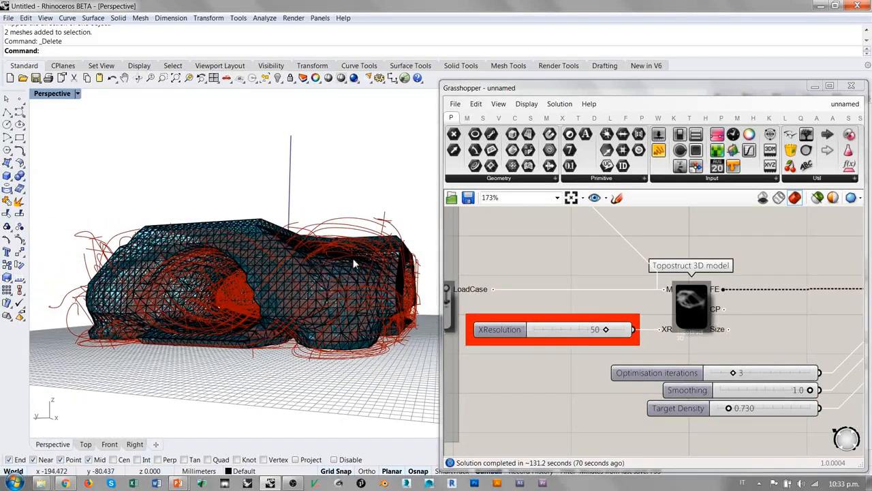
{"action": "left_click_drag", "start_coordinate": [272, 273], "coordinate": [320, 287]}
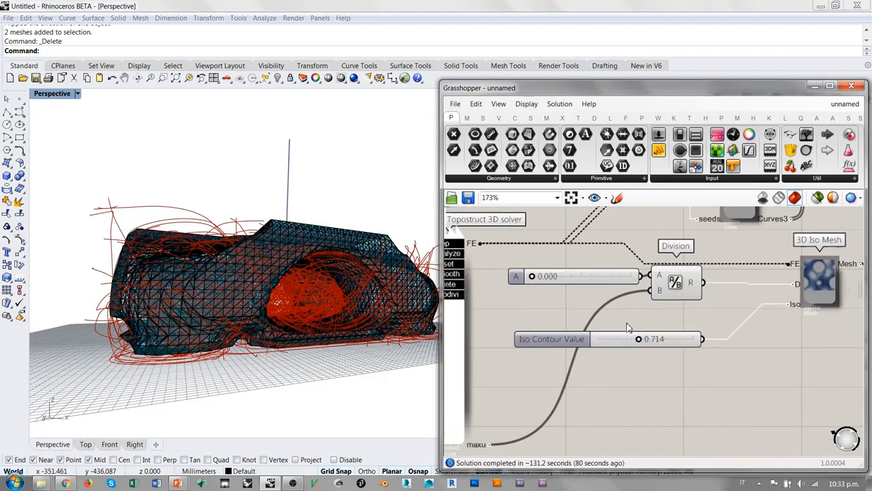
{"action": "scroll", "scroll_direction": "up", "scroll_amount": 3}
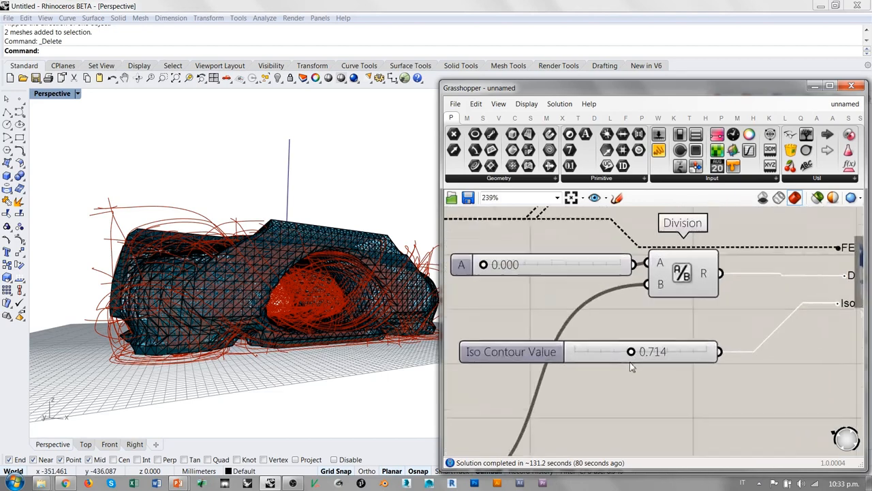
{"action": "scroll", "scroll_direction": "up", "scroll_amount": 3}
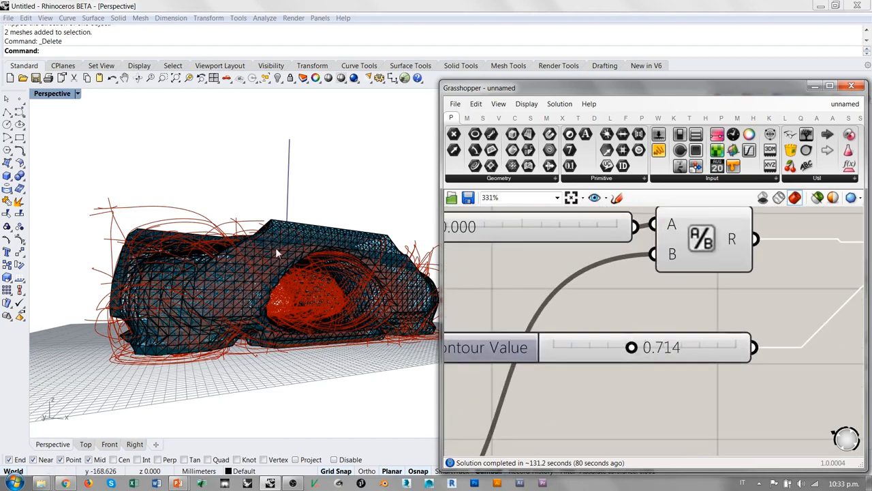
{"action": "mouse_move", "coordinate": [201, 297]}
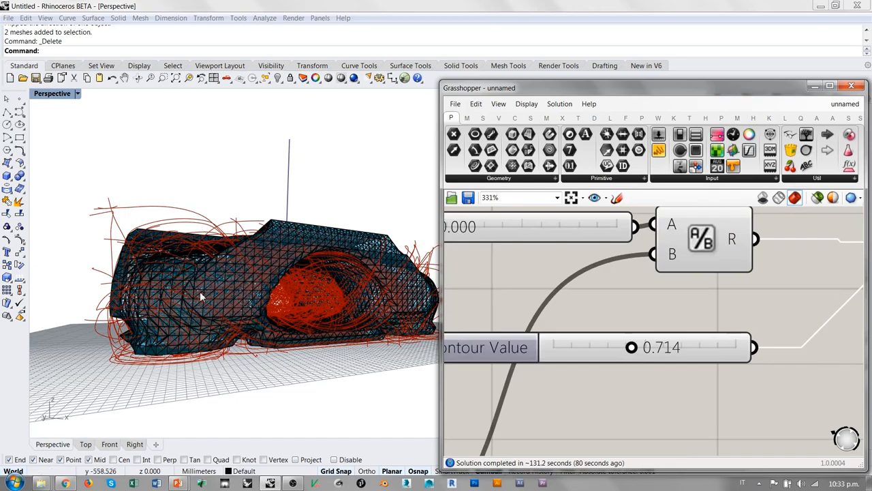
{"action": "mouse_move", "coordinate": [313, 258]}
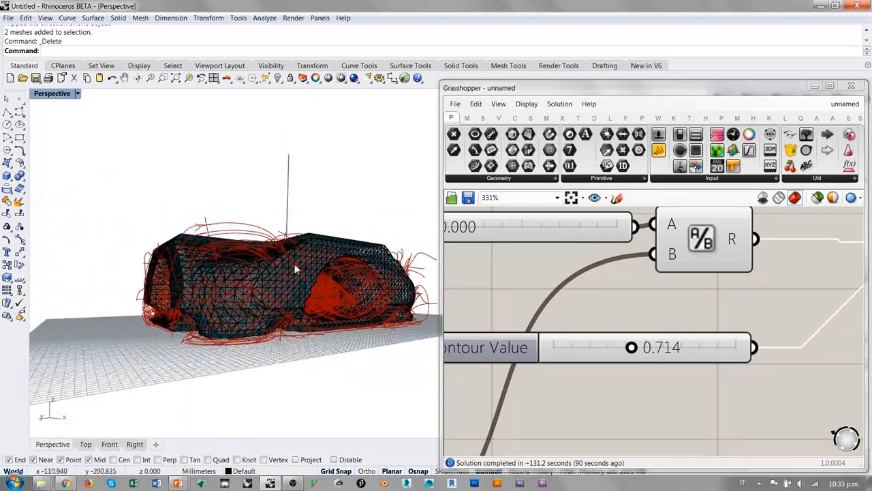
{"action": "scroll", "scroll_direction": "up", "scroll_amount": 3}
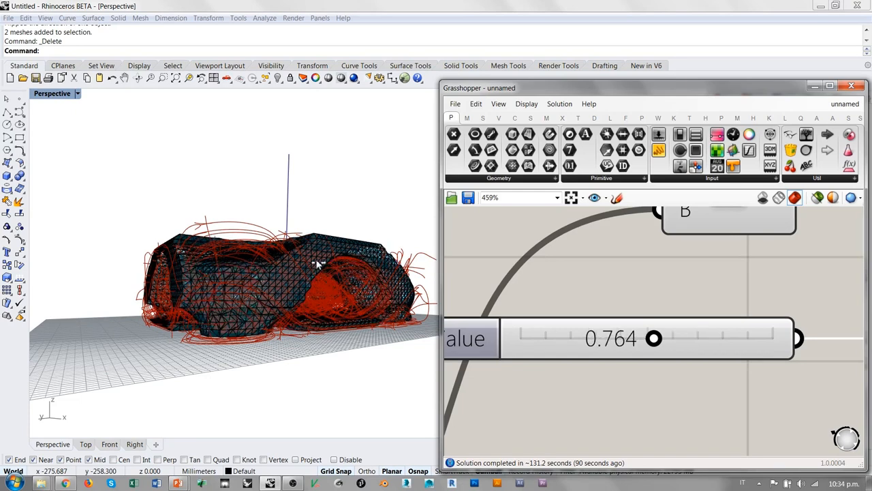
{"action": "mouse_move", "coordinate": [355, 248]}
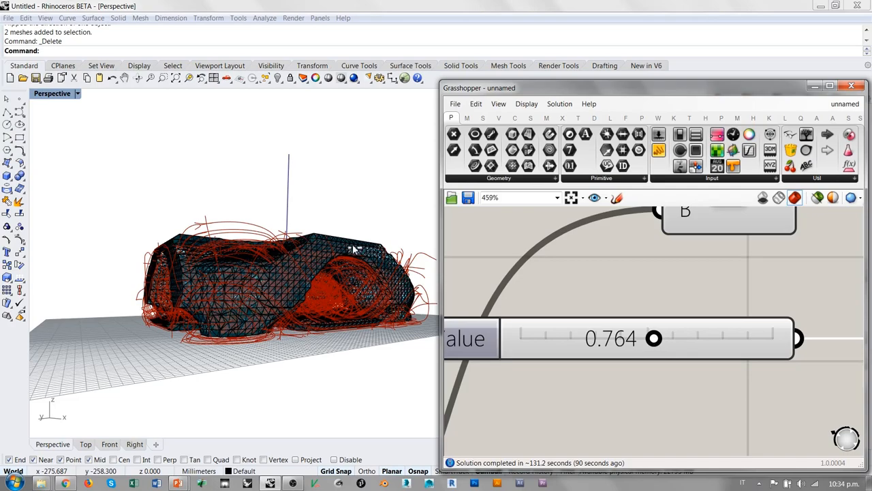
{"action": "left_click_drag", "start_coordinate": [653, 338], "coordinate": [660, 338]}
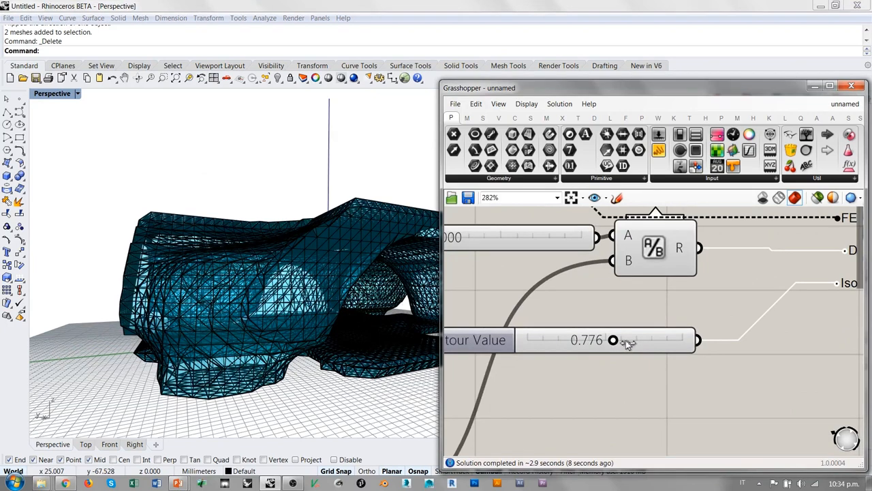
Raise the Iso Contour Value through 0.830 up to 0.862 for a thinner open lattice.
{"action": "left_click_drag", "start_coordinate": [613, 340], "coordinate": [613, 339]}
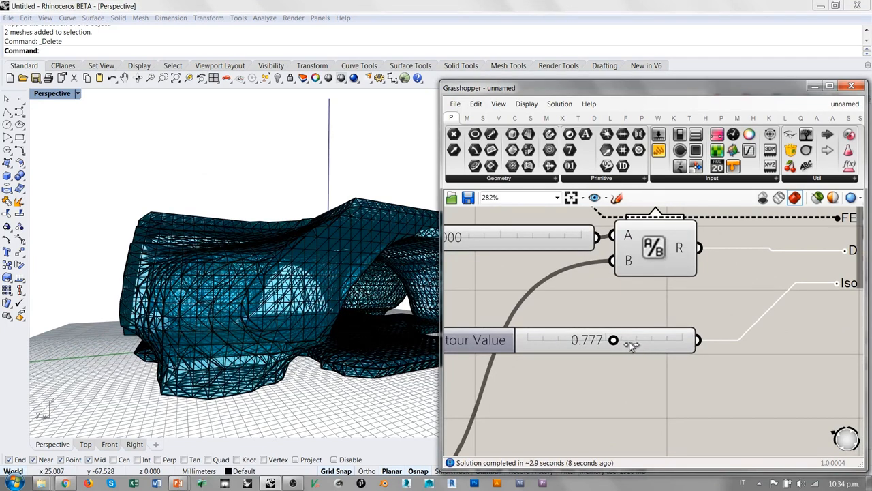
{"action": "left_click_drag", "start_coordinate": [614, 339], "coordinate": [629, 339]}
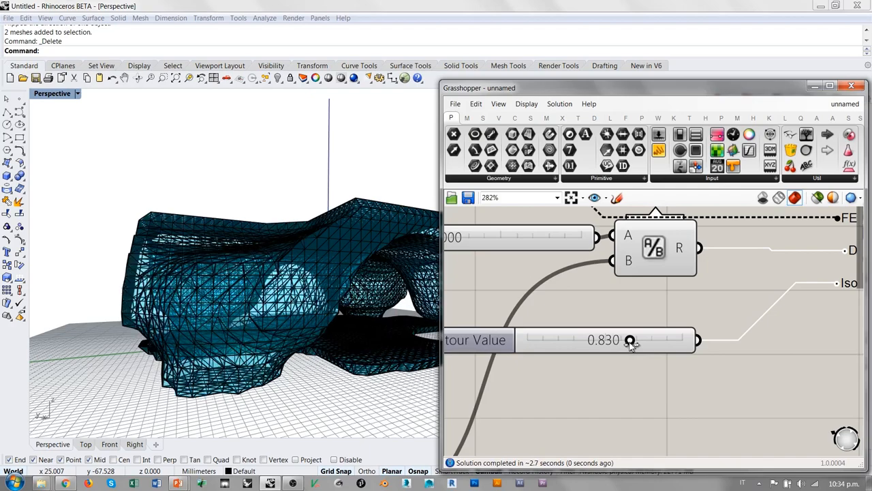
{"action": "mouse_move", "coordinate": [629, 340]}
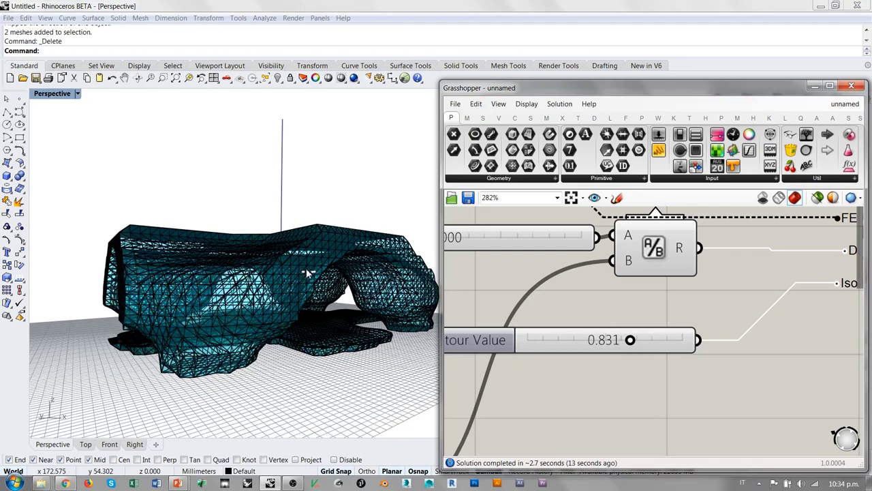
{"action": "left_click_drag", "start_coordinate": [630, 339], "coordinate": [640, 339]}
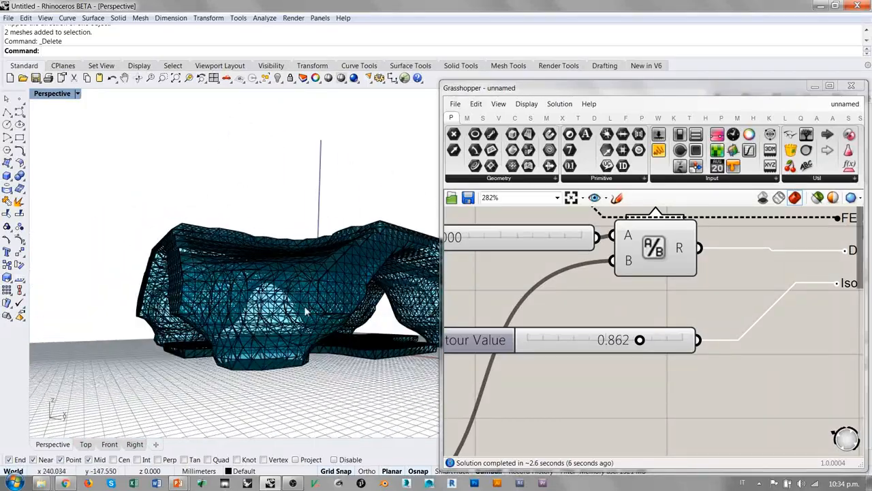
Zoom and move the Rhino view closer to inspect the thinned lattice structure.
{"action": "scroll", "scroll_direction": "down", "scroll_amount": 3}
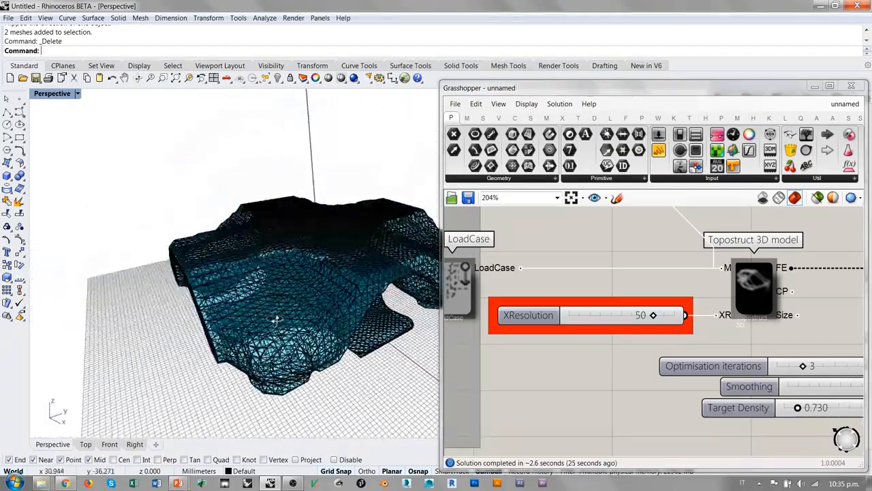
{"action": "left_click_drag", "start_coordinate": [275, 320], "coordinate": [297, 282]}
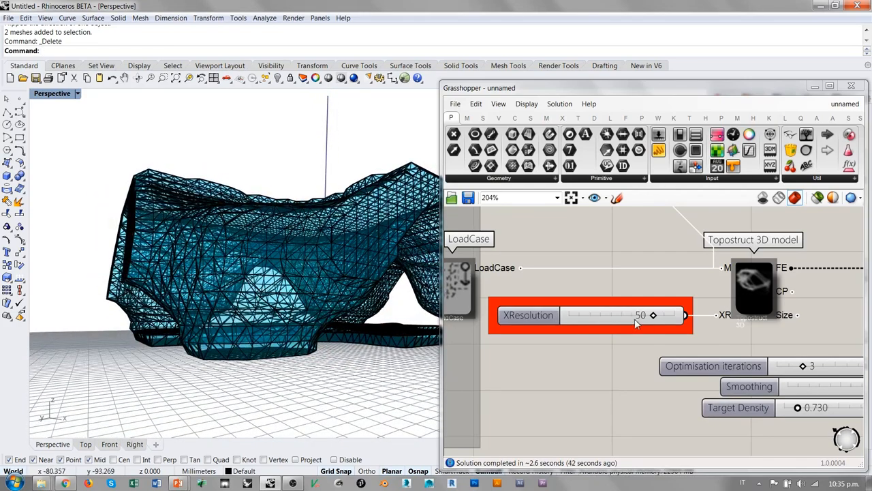
{"action": "mouse_move", "coordinate": [343, 245]}
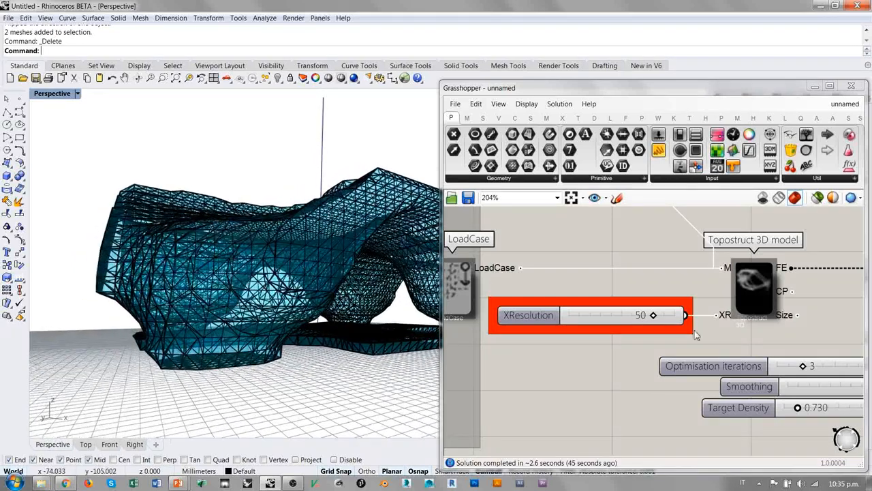
{"action": "scroll", "scroll_direction": "down", "scroll_amount": 3}
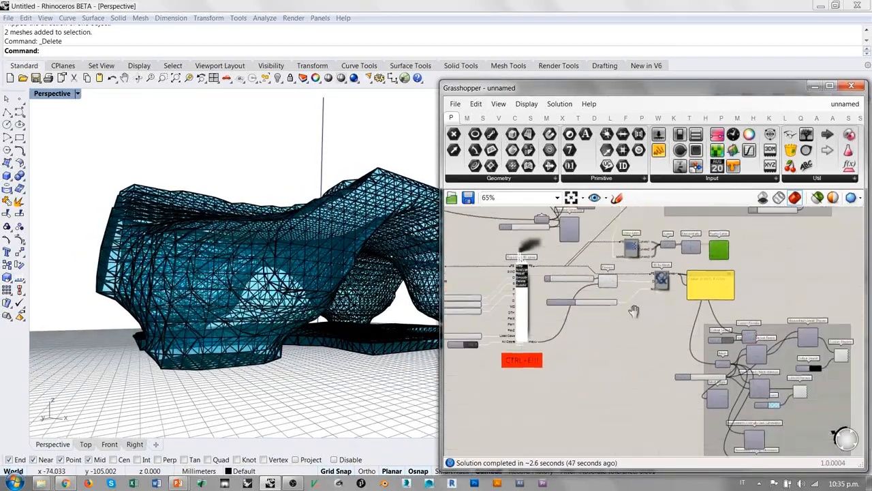
Bake the wbThicken truss mesh into Rhino with default attributes.
{"action": "right_click", "coordinate": [626, 259]}
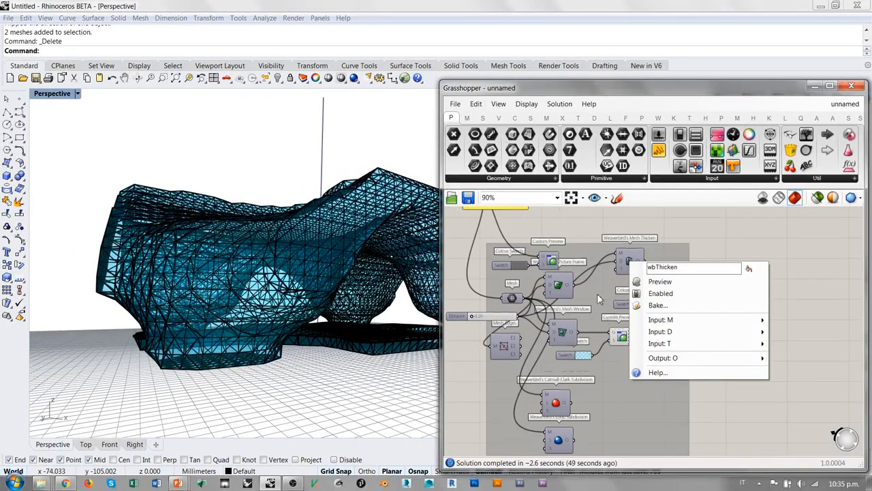
{"action": "left_click", "coordinate": [657, 305]}
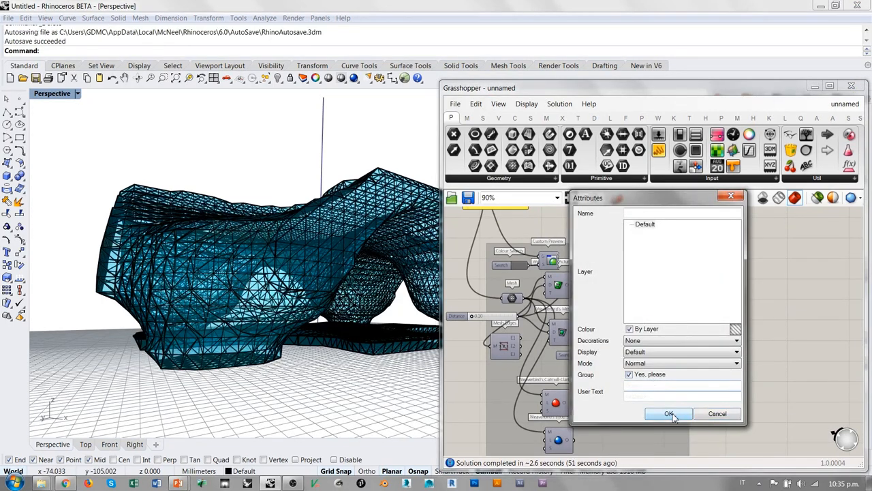
{"action": "left_click", "coordinate": [669, 414]}
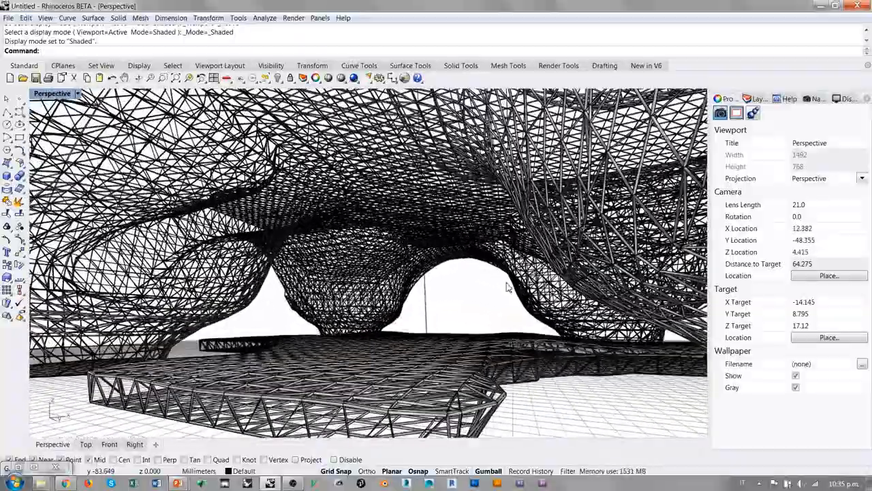
Orbit the shaded viewport around the baked black wire truss.
{"action": "left_click_drag", "start_coordinate": [507, 286], "coordinate": [425, 319]}
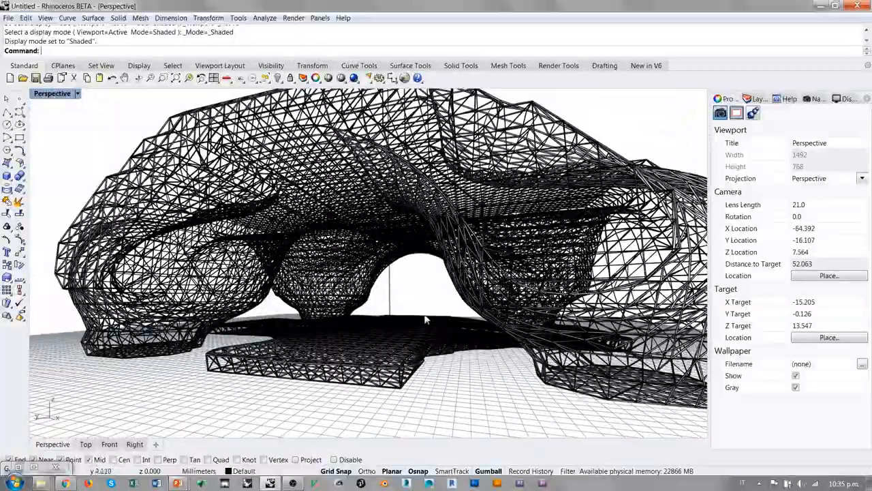
{"action": "left_click_drag", "start_coordinate": [425, 319], "coordinate": [365, 324]}
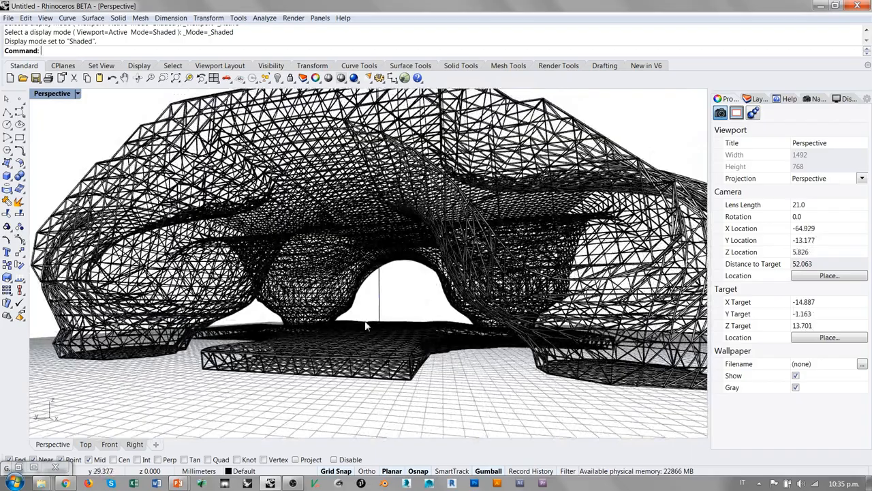